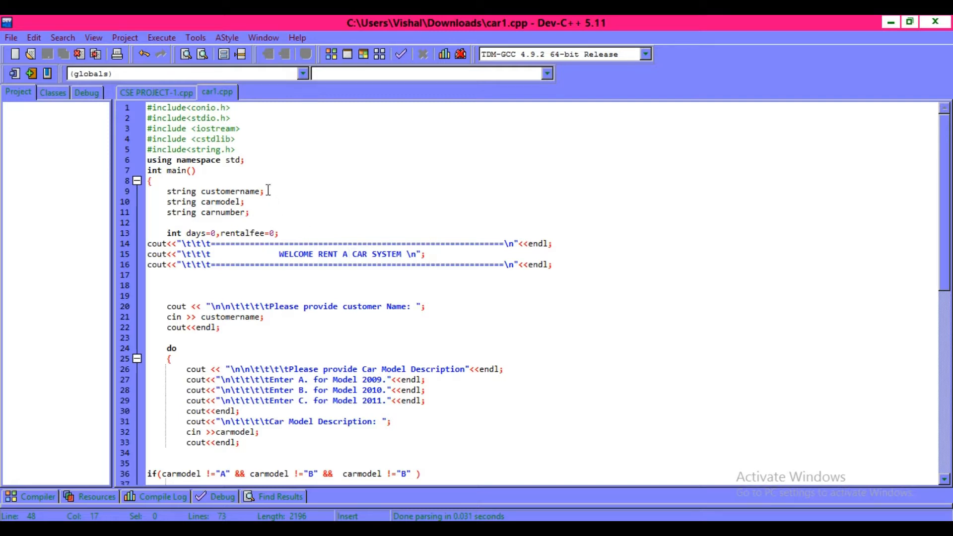
mouse_move(161, 38)
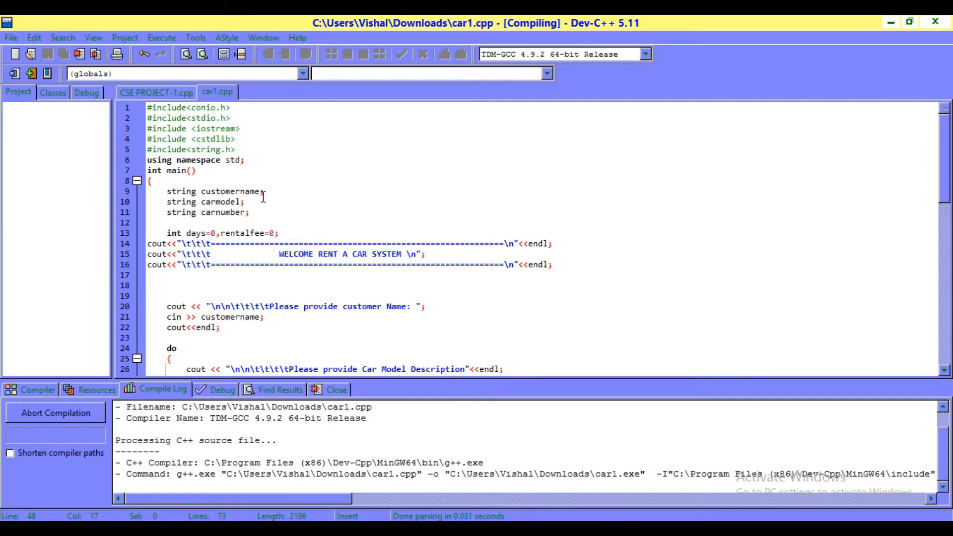
mouse_move(273, 213)
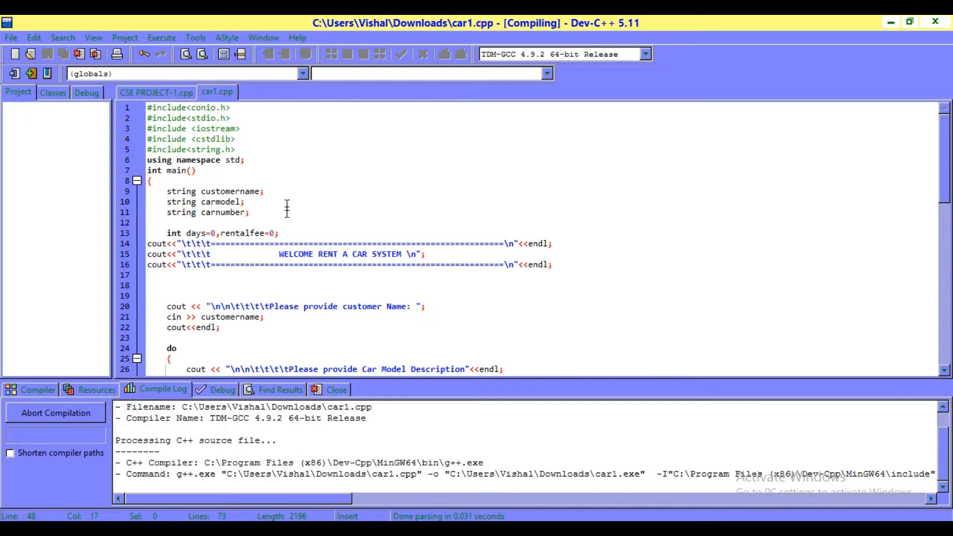
mouse_move(281, 182)
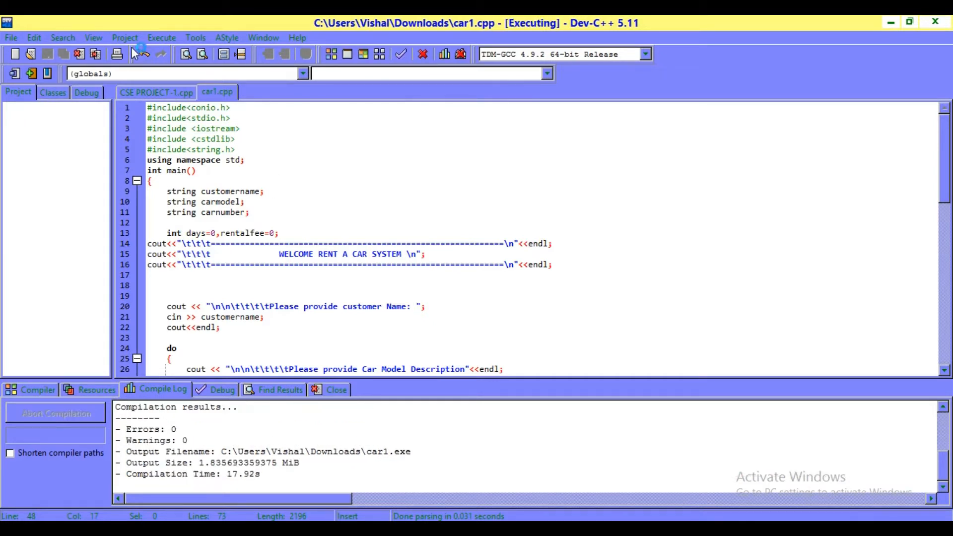
Enter the customer name 'vishal' in the console so the program lists car models 2009–2011.
click(162, 36)
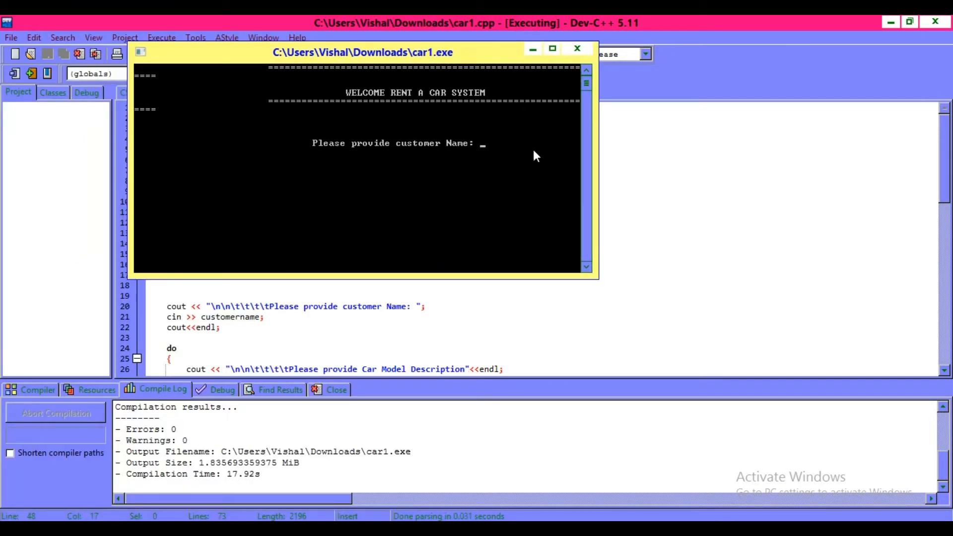
mouse_move(462, 135)
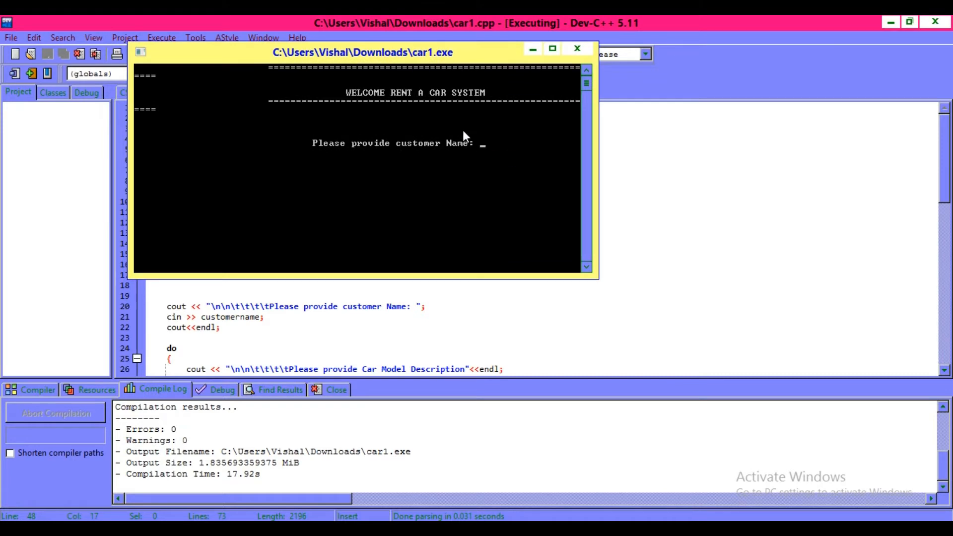
mouse_move(390, 156)
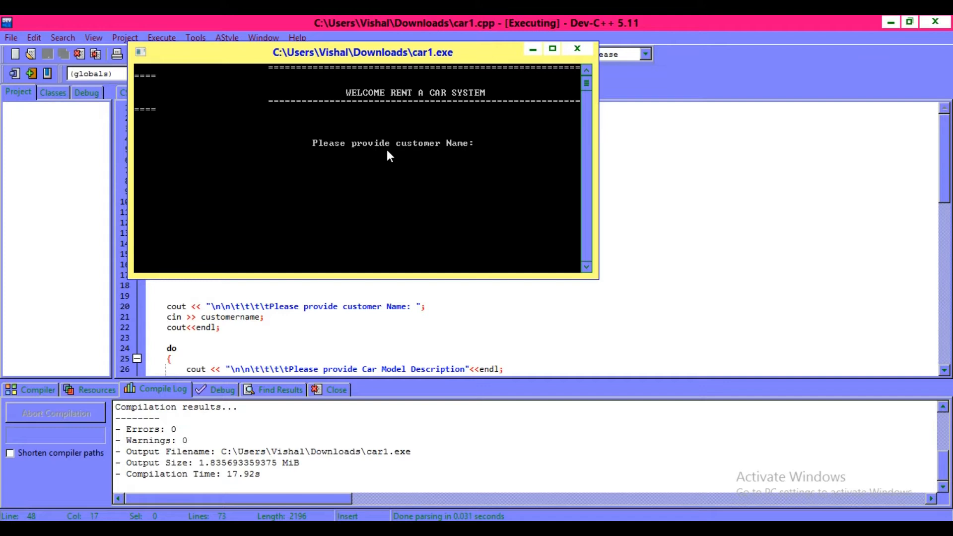
mouse_move(464, 152)
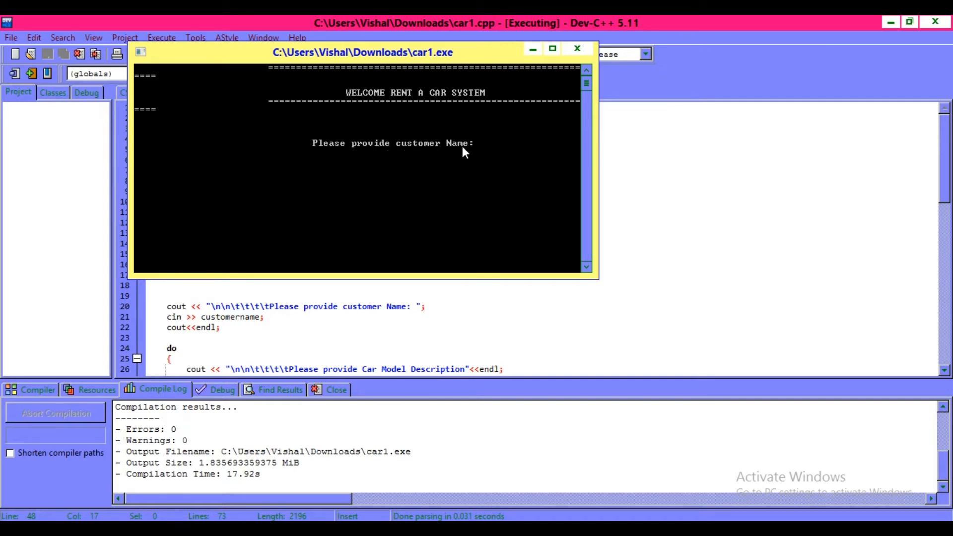
text(vis)
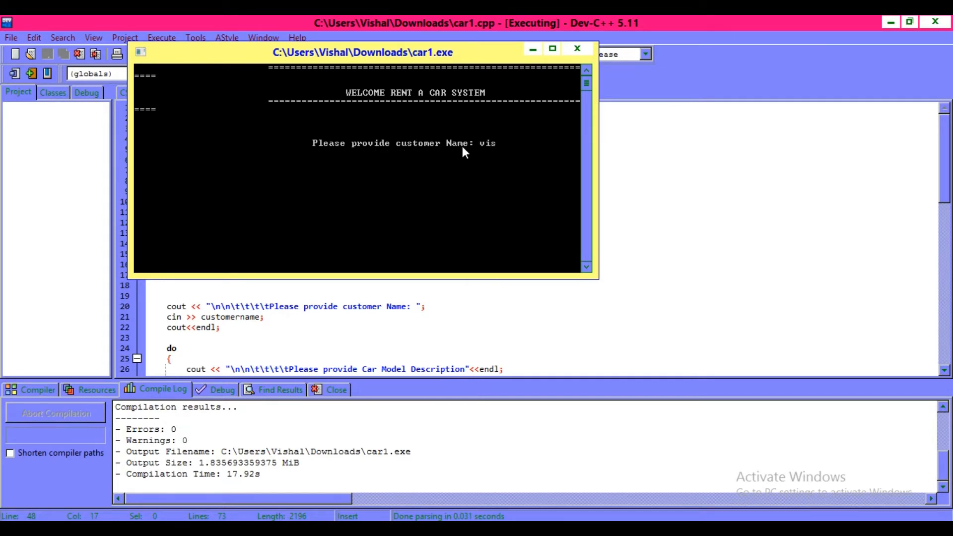
text(hal)
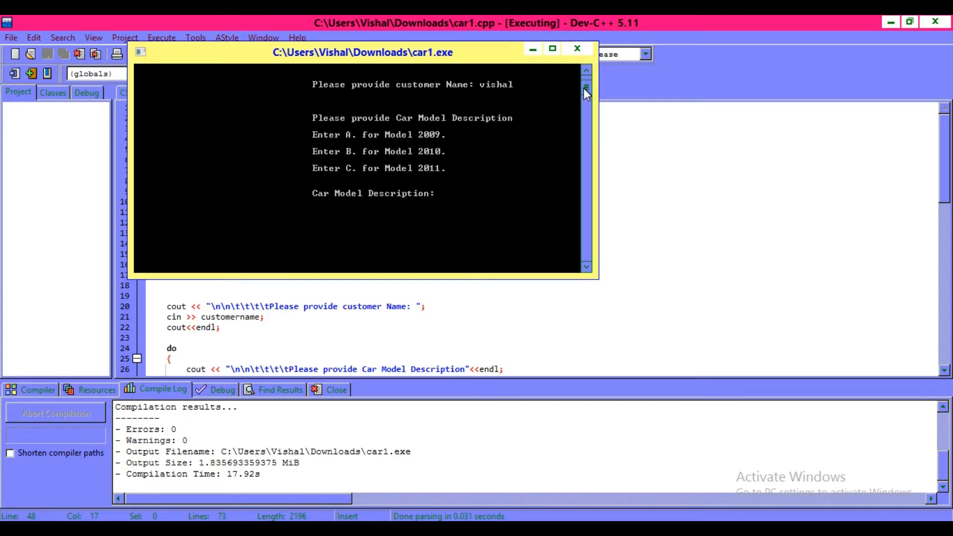
click(585, 88)
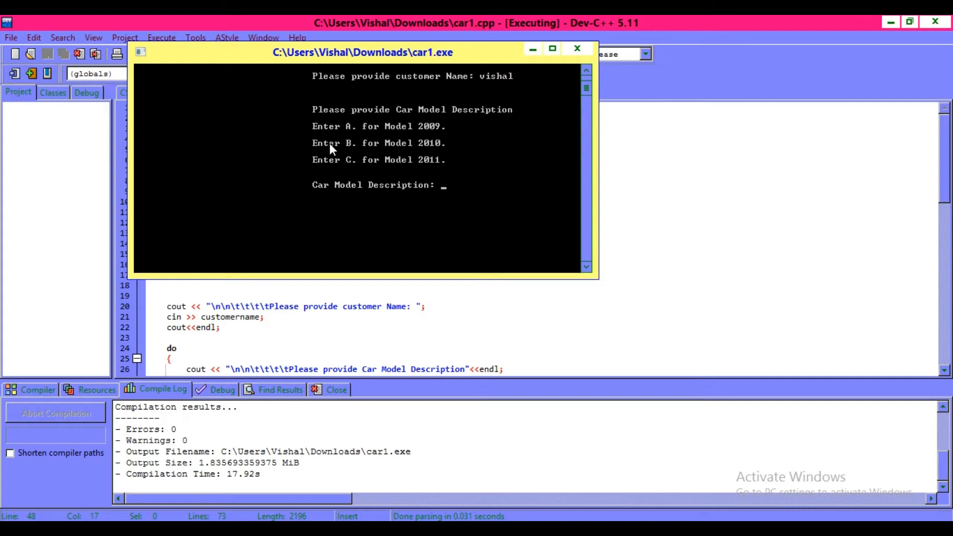
mouse_move(388, 131)
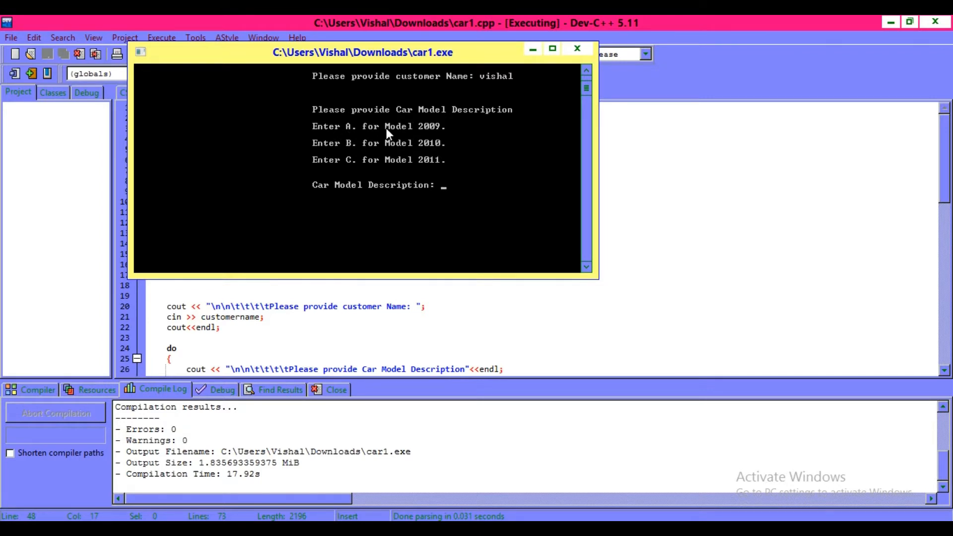
mouse_move(428, 132)
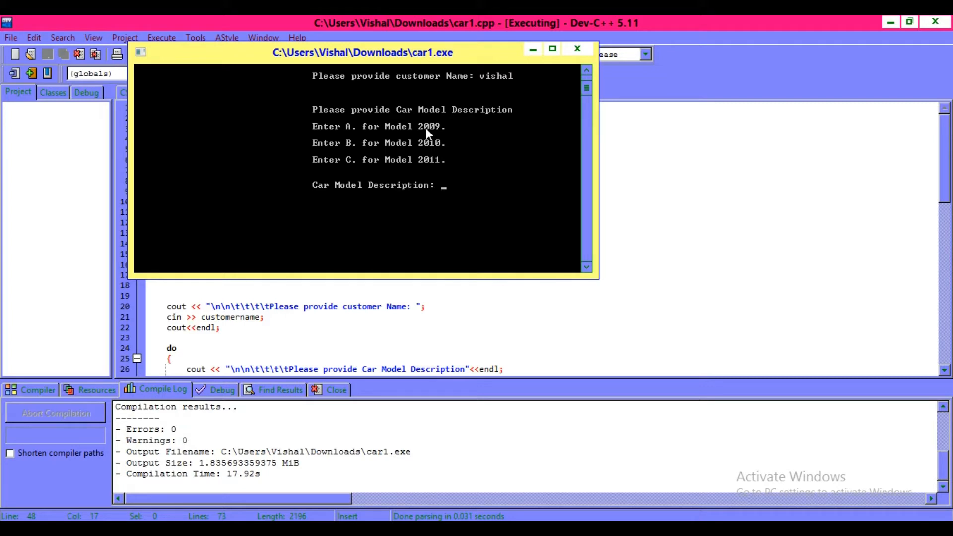
mouse_move(409, 169)
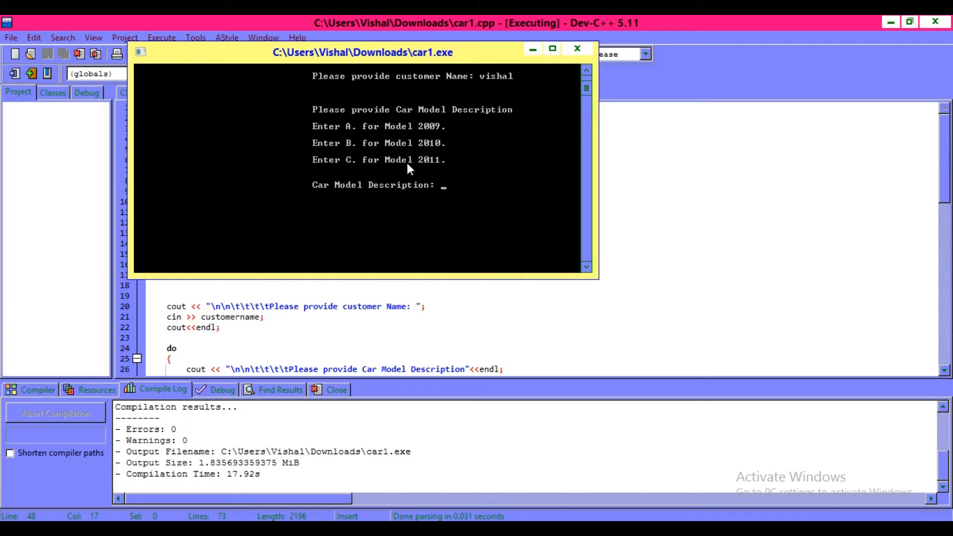
mouse_move(367, 194)
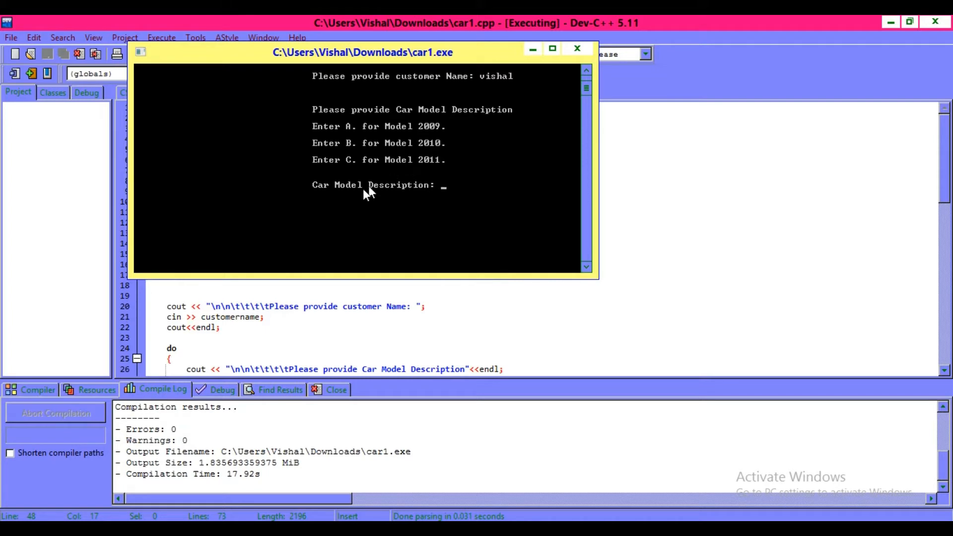
mouse_move(414, 195)
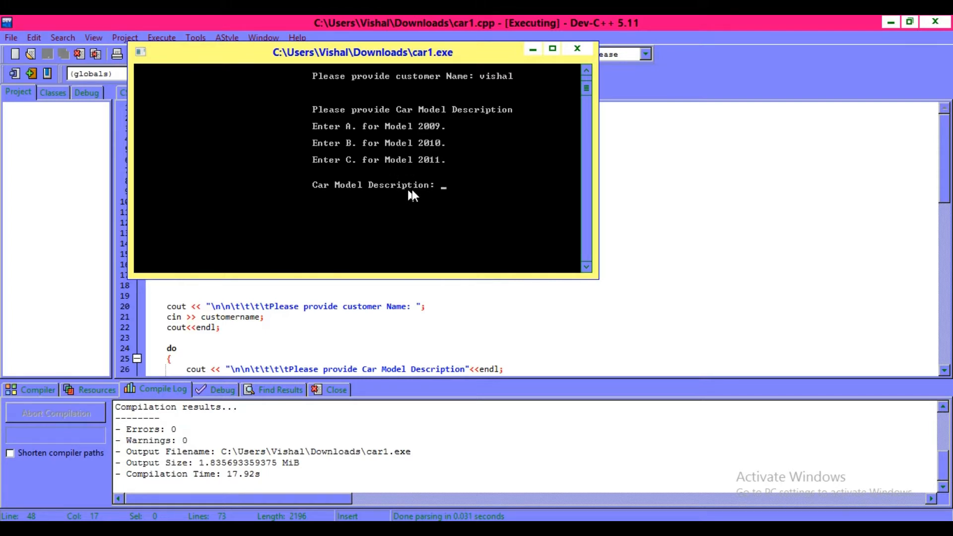
mouse_move(449, 194)
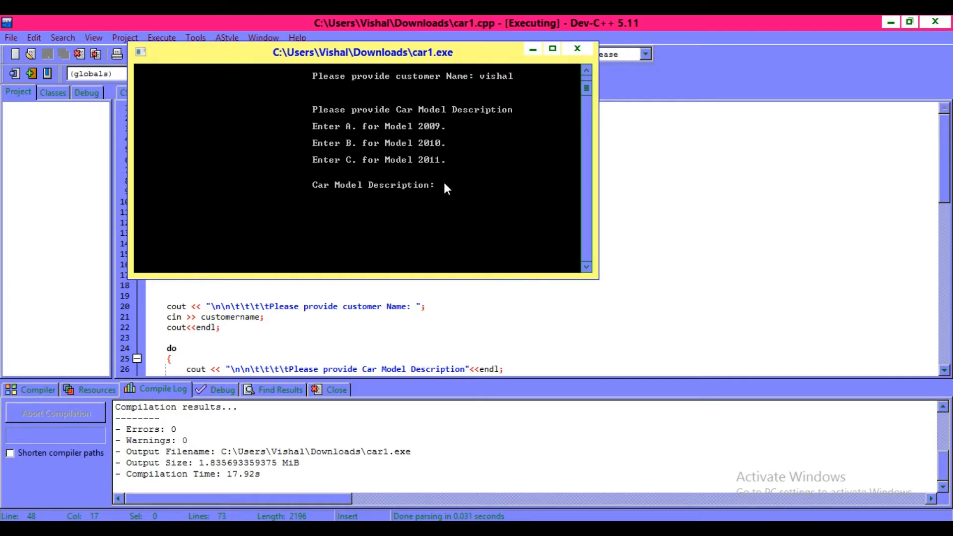
Enter model A, car number 1234 and 2 days to get the summary with amount 10000.
text(A)
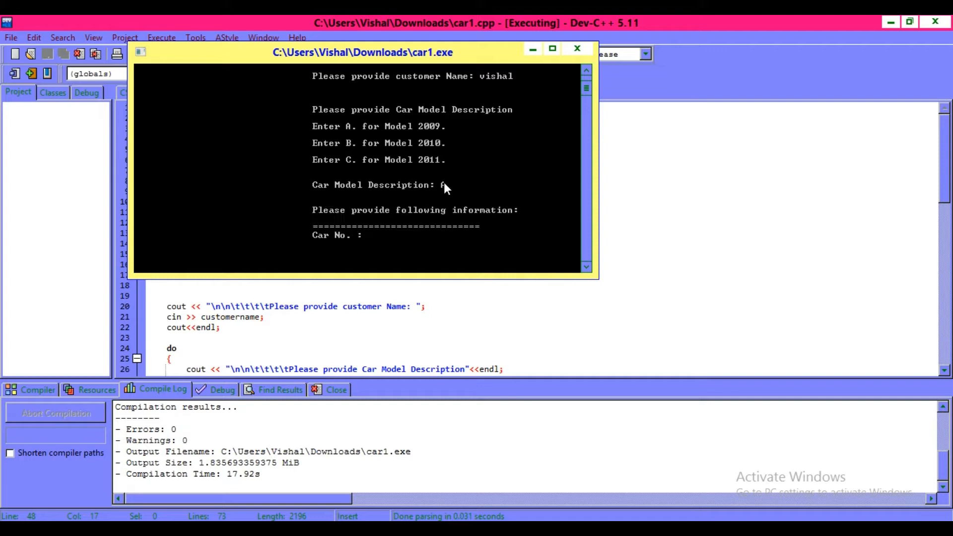
text(A)
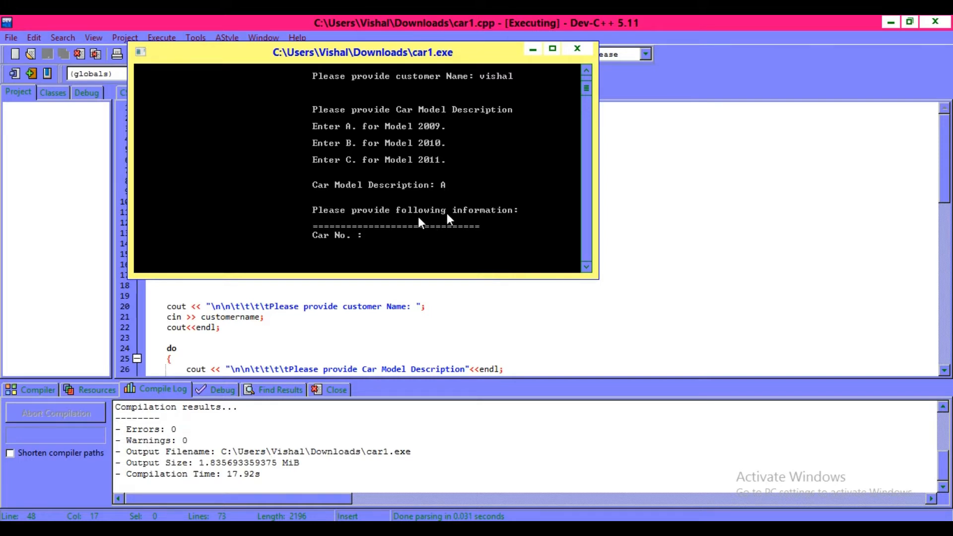
mouse_move(382, 248)
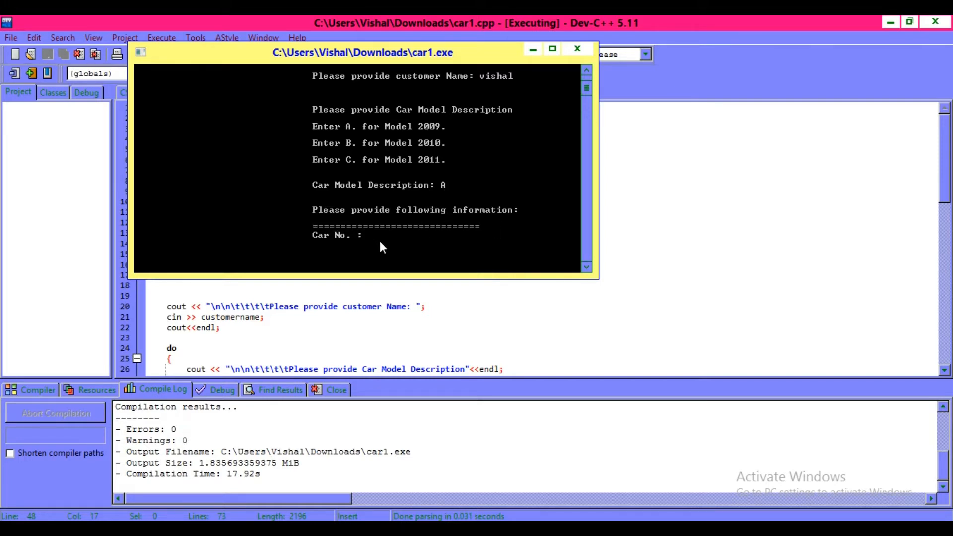
text(1234)
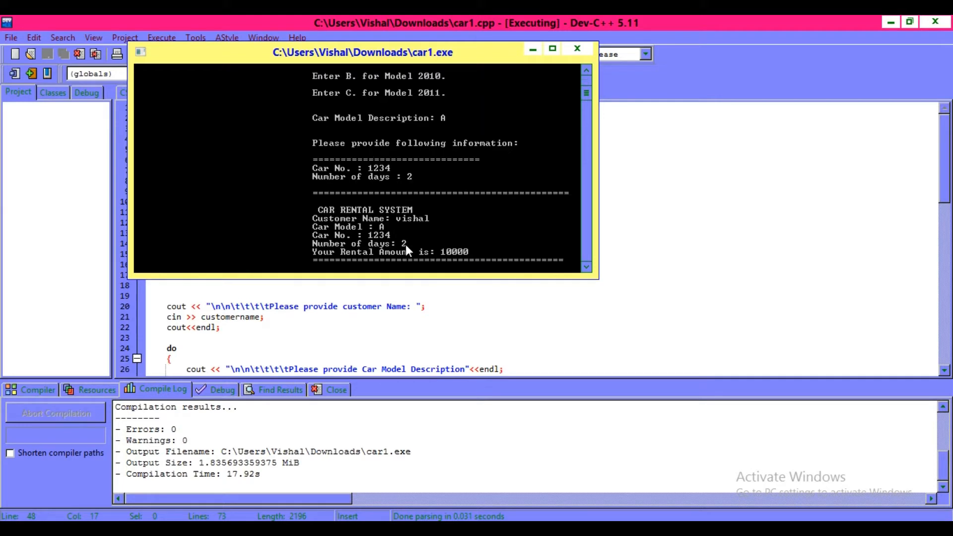
mouse_move(343, 264)
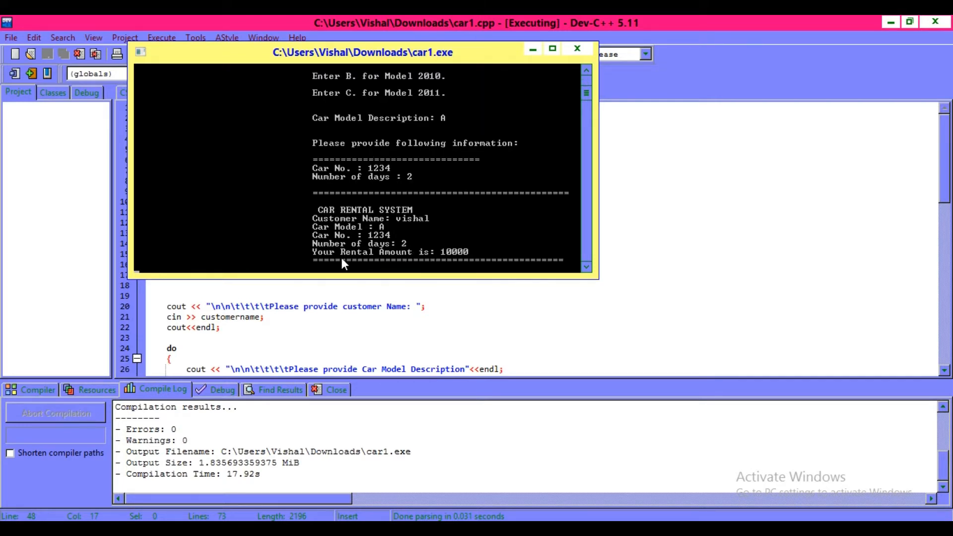
mouse_move(452, 258)
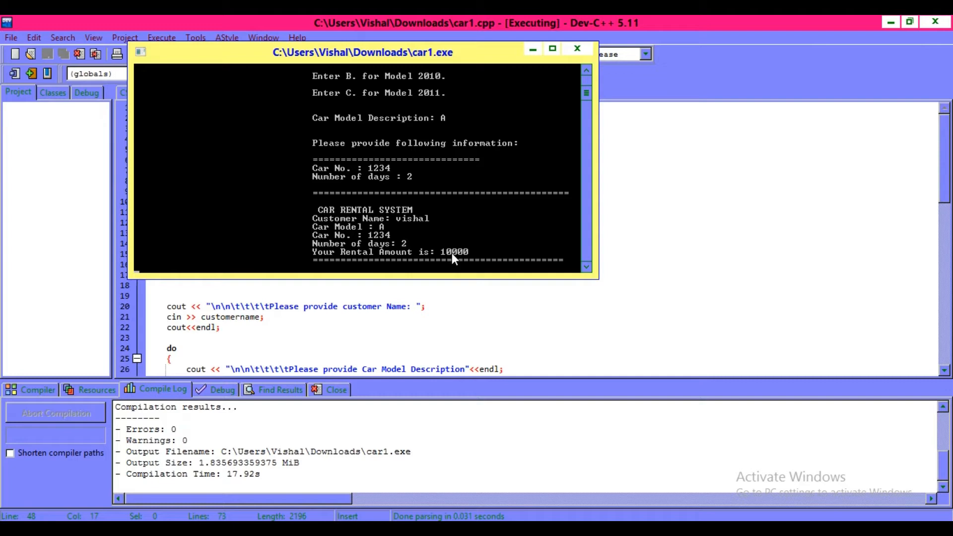
mouse_move(447, 260)
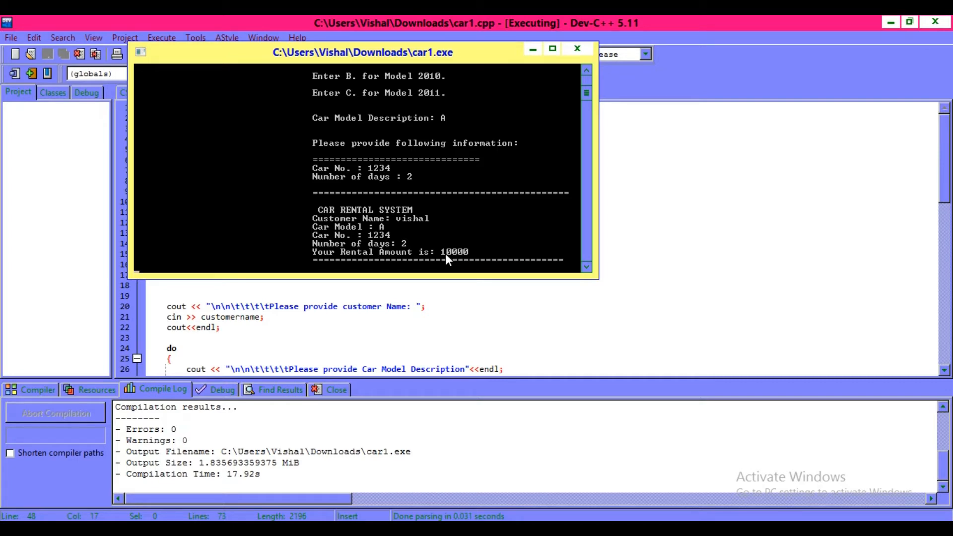
mouse_move(527, 99)
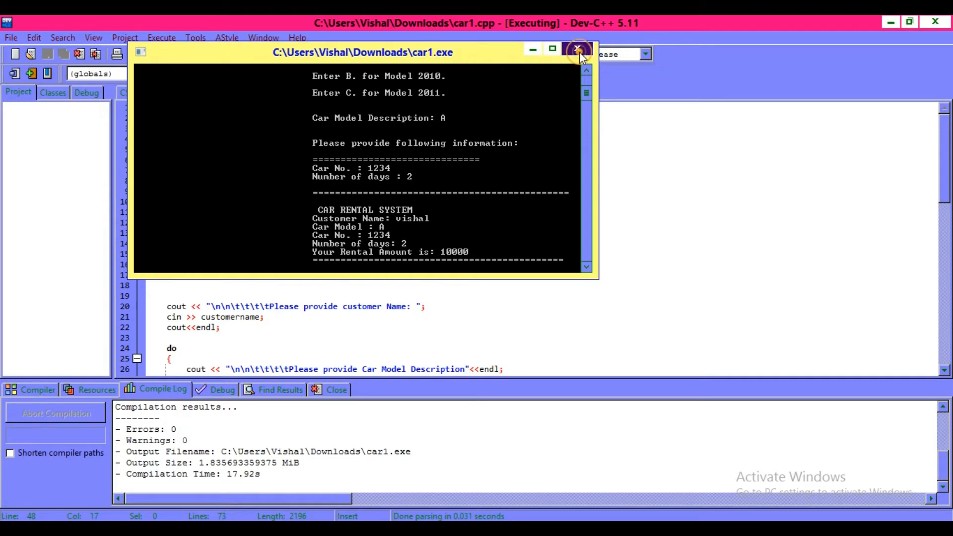
click(577, 50)
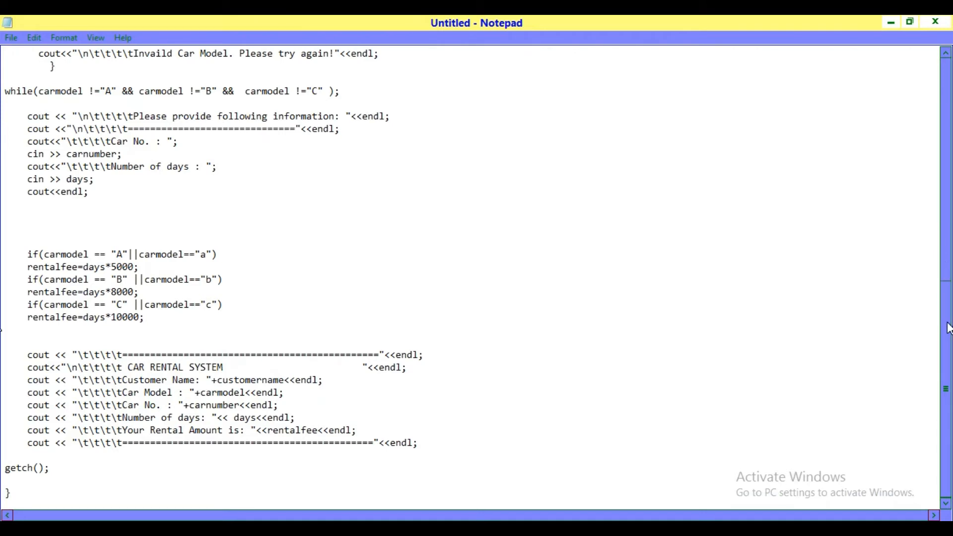
scroll(up, 3)
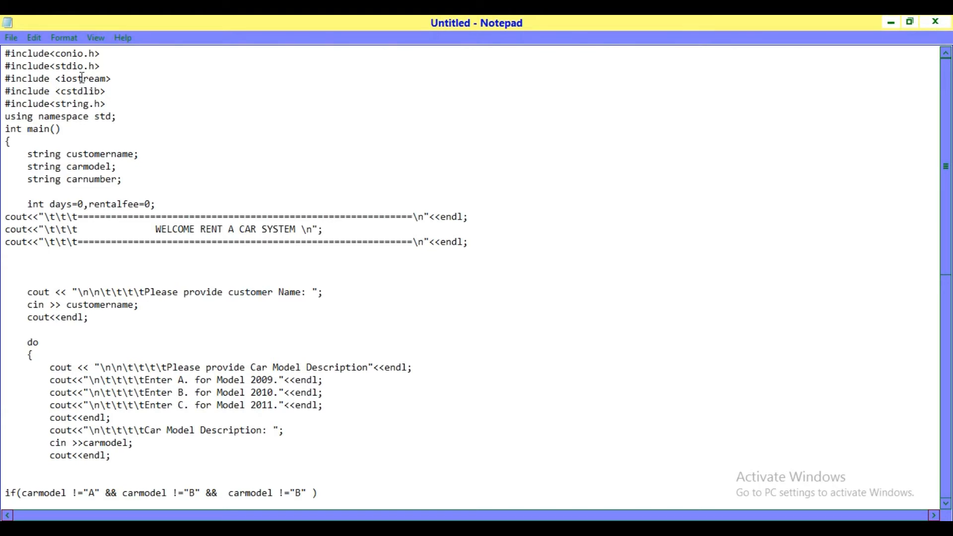
mouse_move(102, 73)
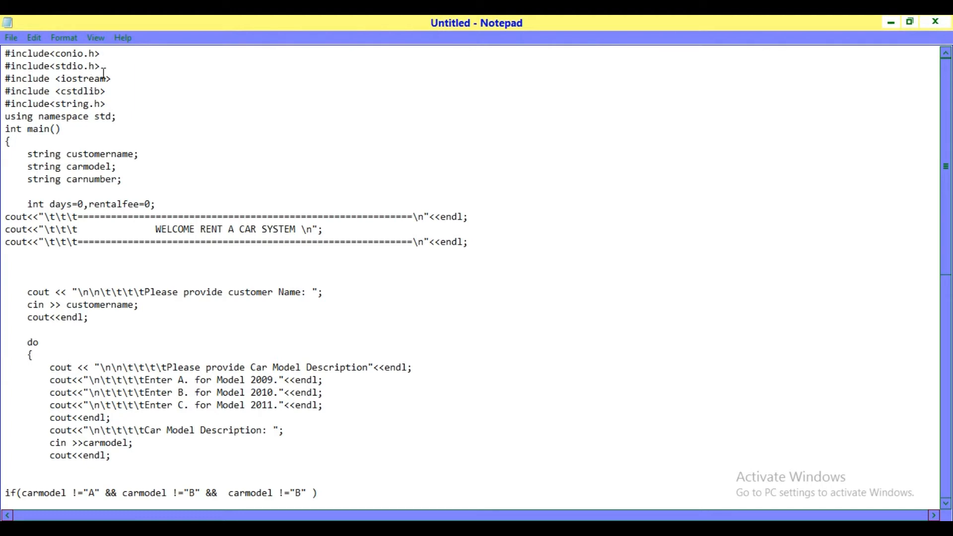
mouse_move(108, 109)
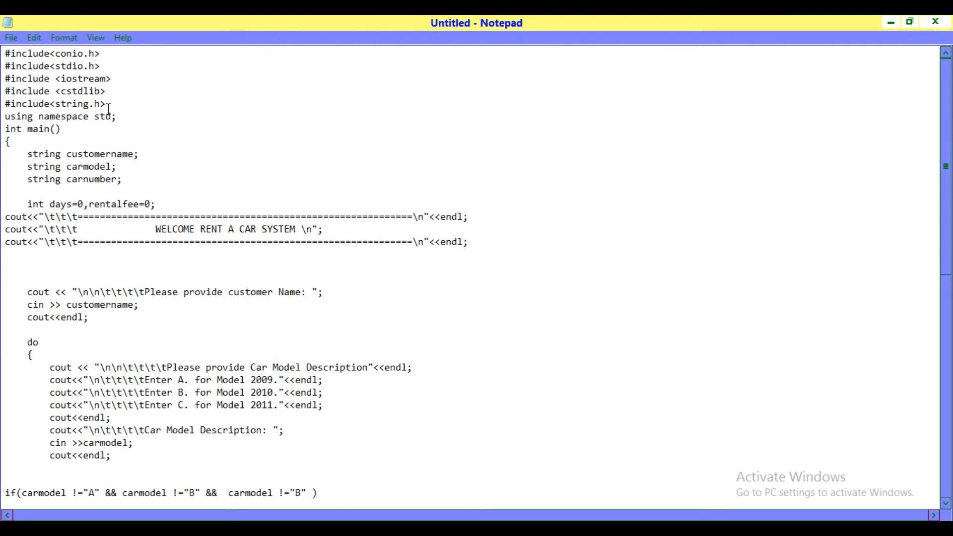
mouse_move(66, 128)
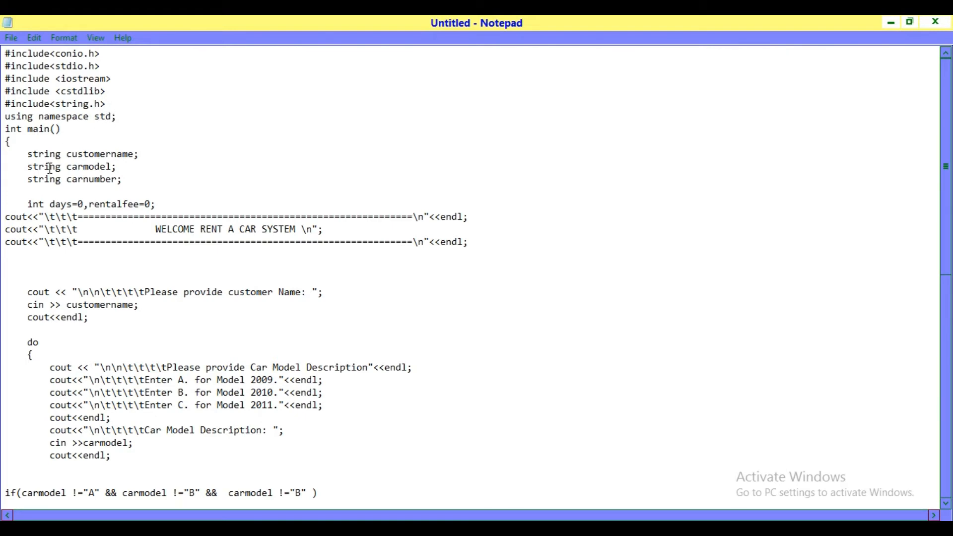
mouse_move(94, 167)
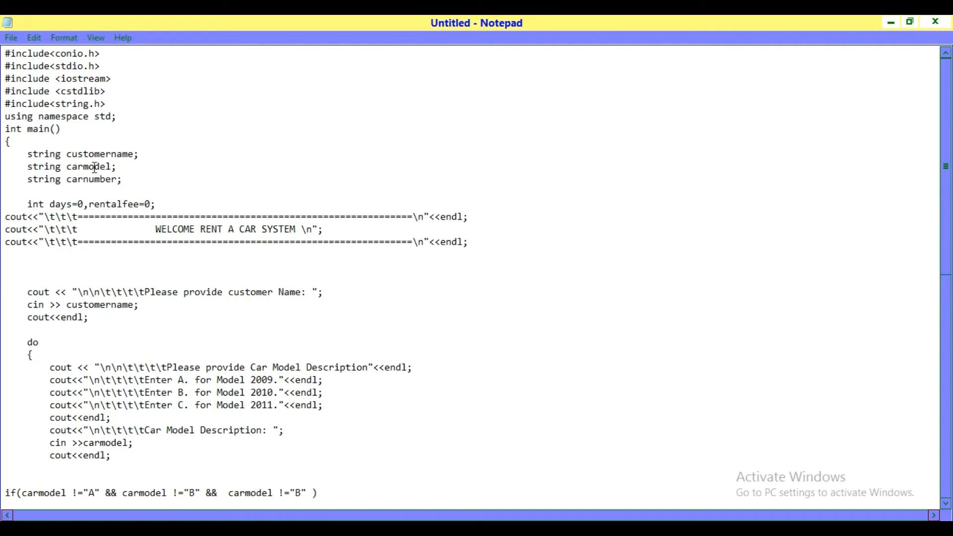
mouse_move(74, 184)
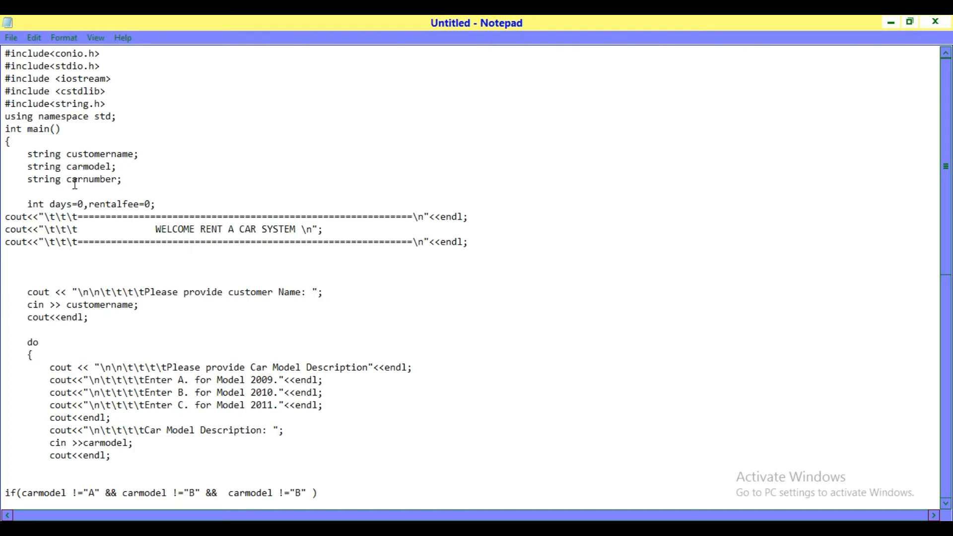
mouse_move(49, 209)
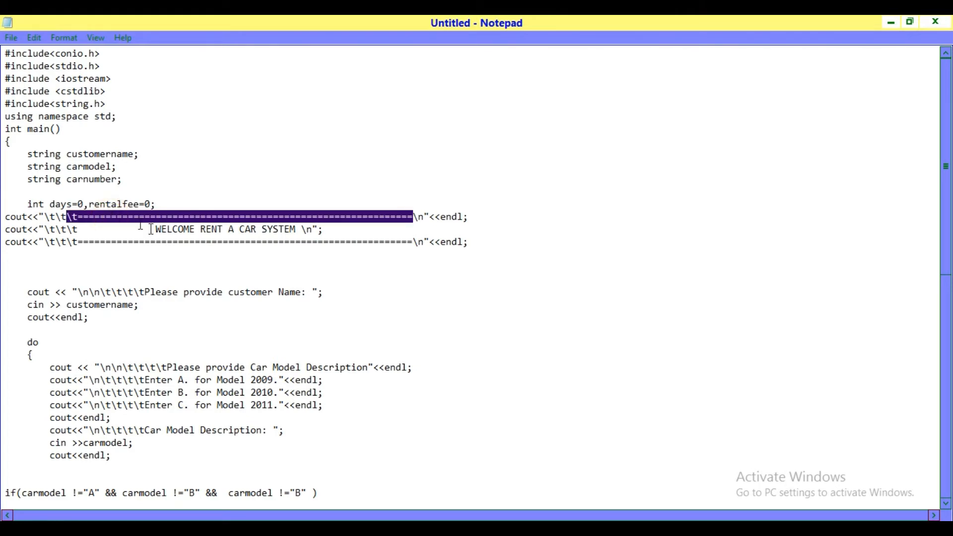
double_click(175, 230)
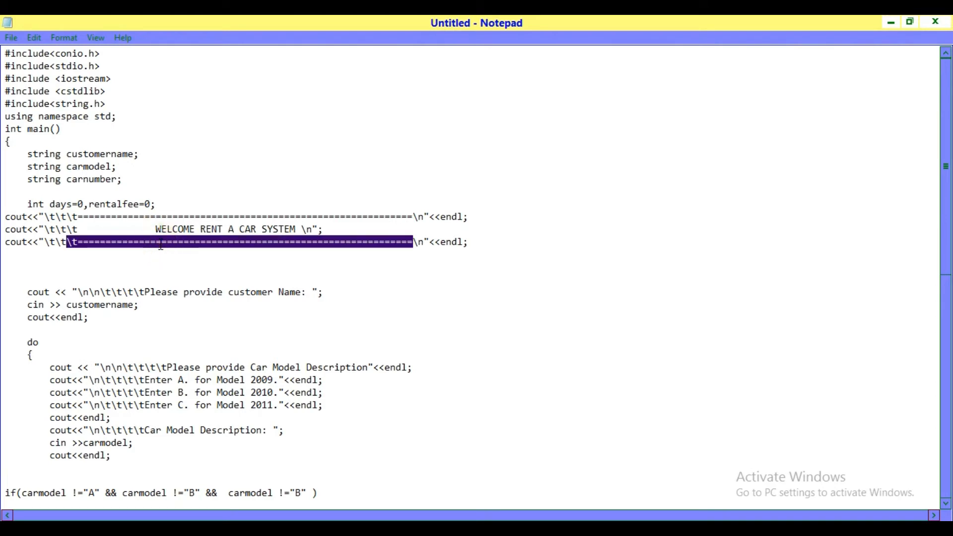
mouse_move(105, 283)
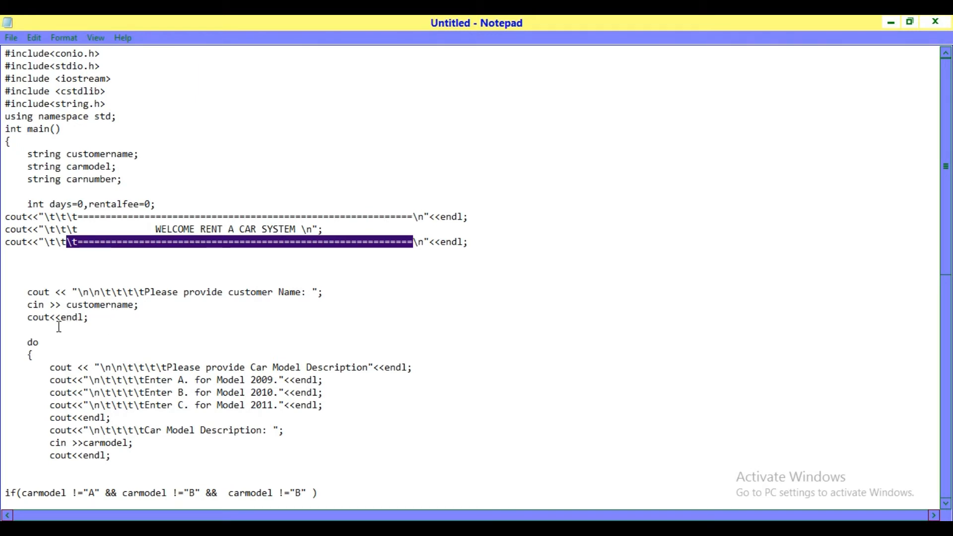
mouse_move(102, 320)
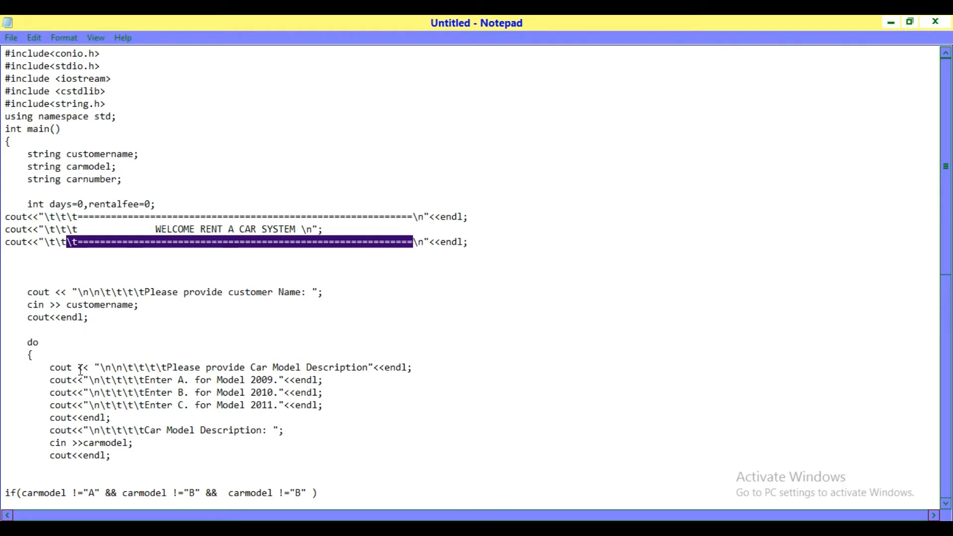
click(82, 367)
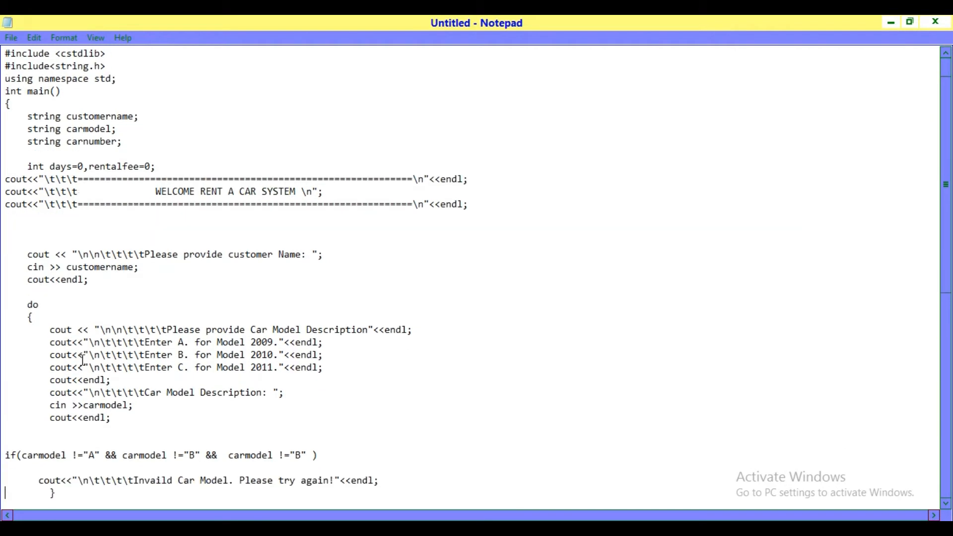
scroll(down, 3)
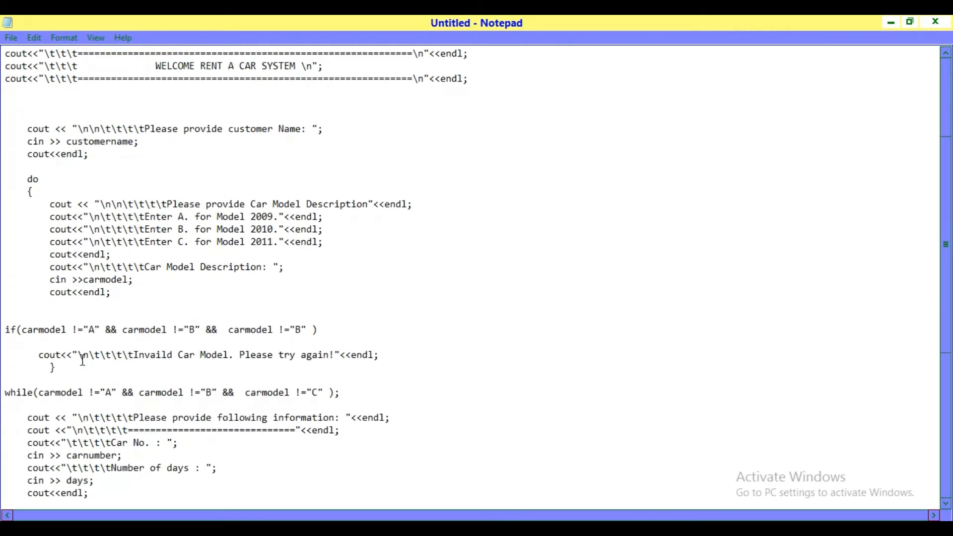
mouse_move(257, 221)
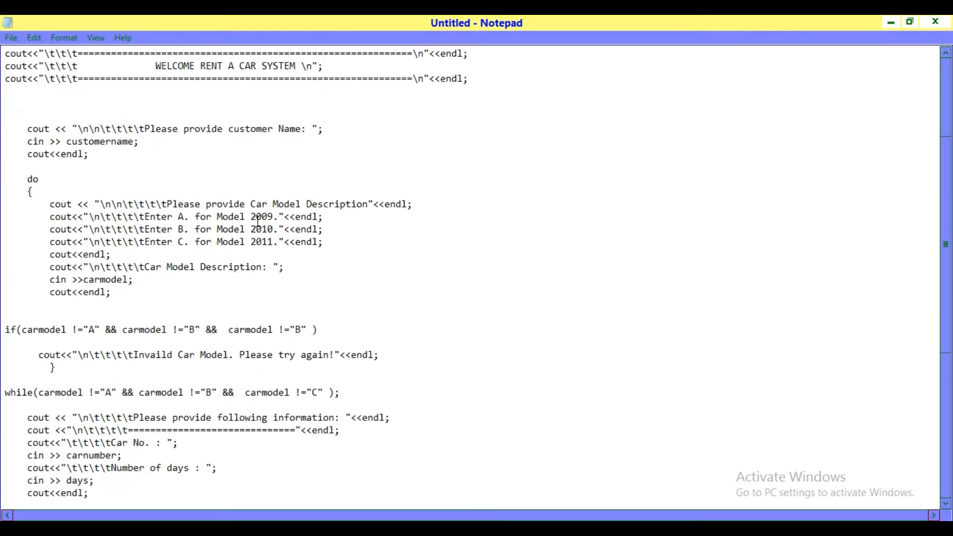
double_click(335, 203)
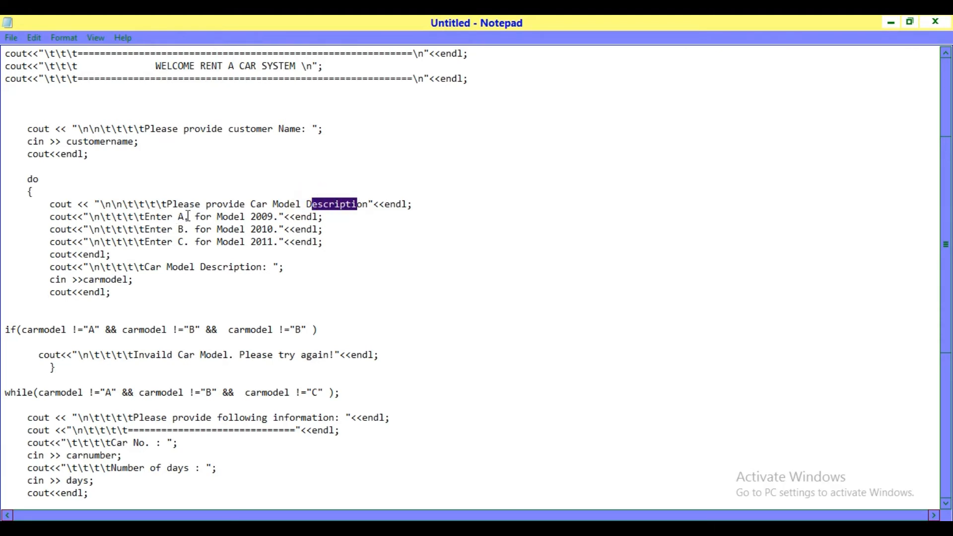
double_click(182, 216)
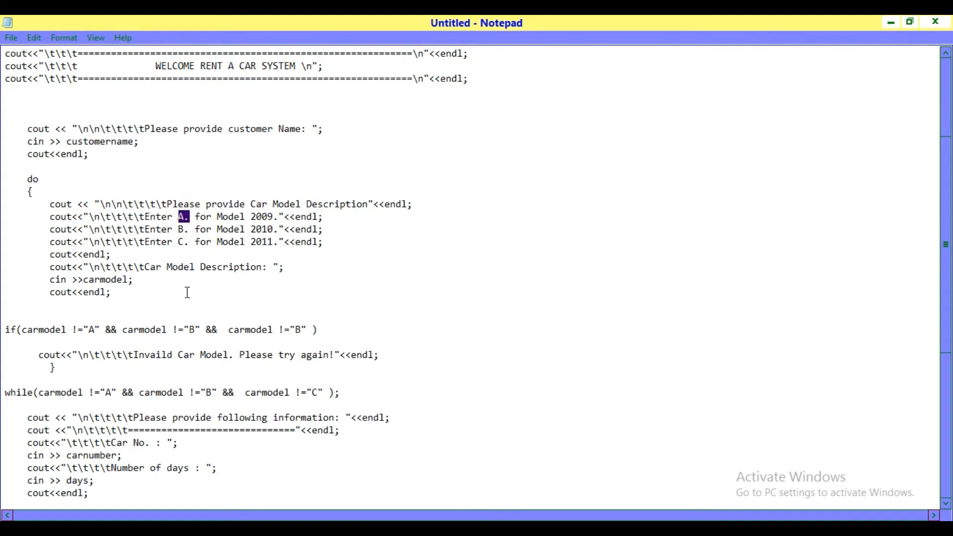
mouse_move(104, 315)
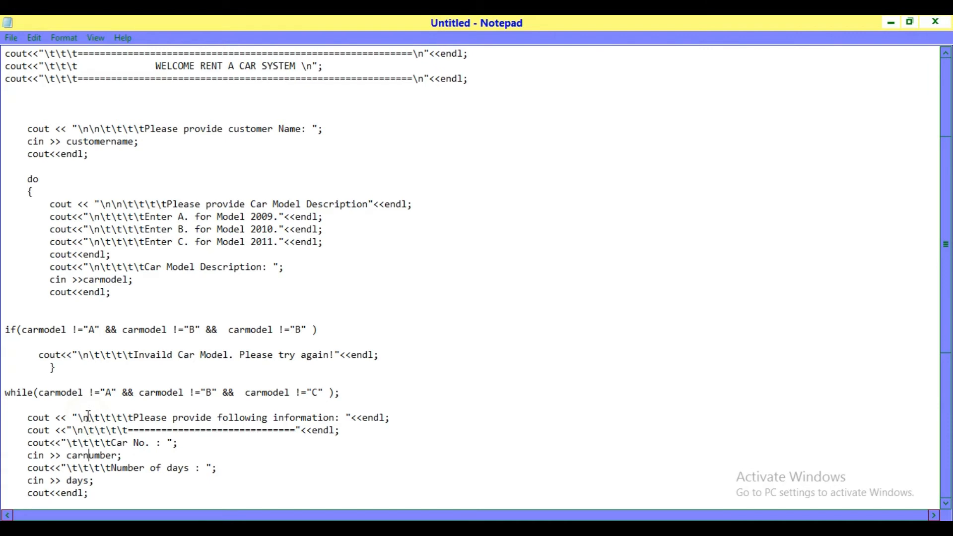
mouse_move(178, 383)
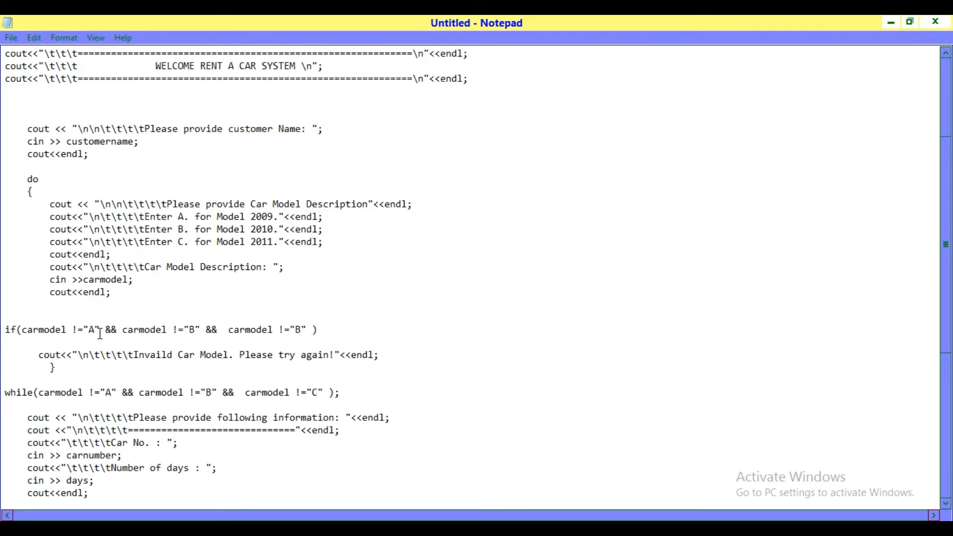
mouse_move(235, 341)
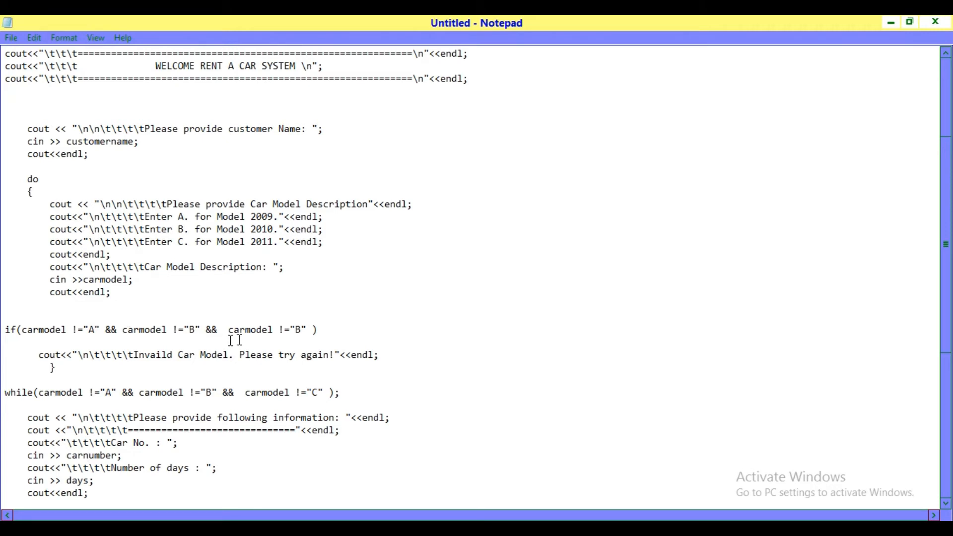
mouse_move(301, 344)
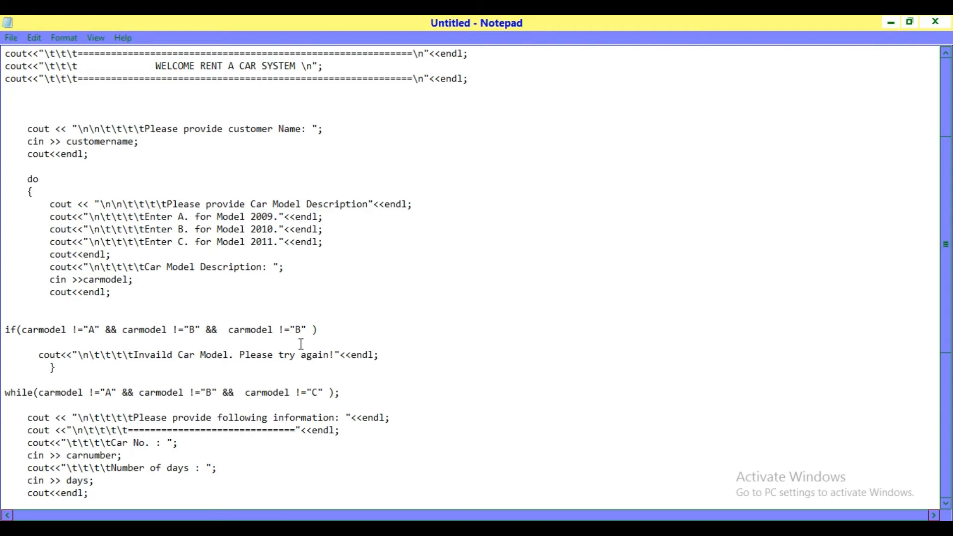
mouse_move(146, 365)
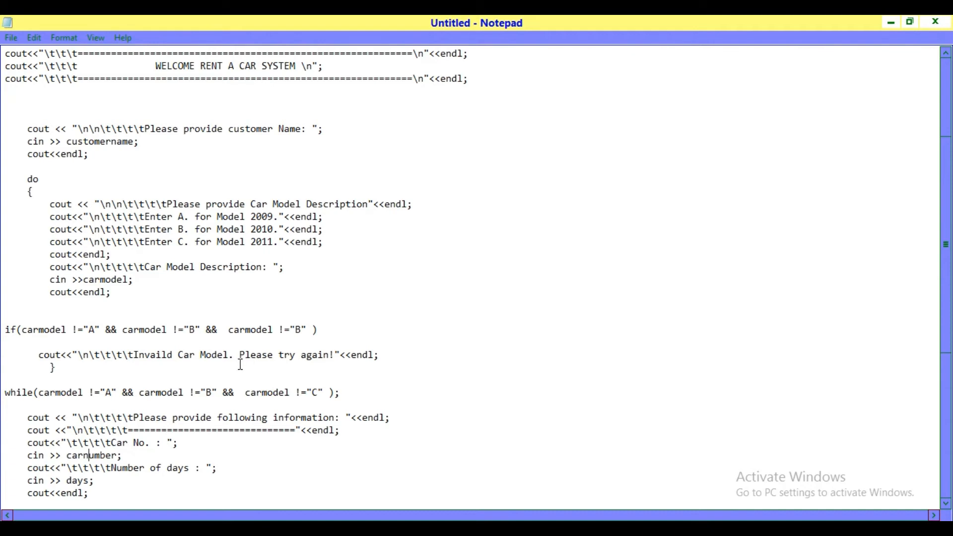
mouse_move(153, 310)
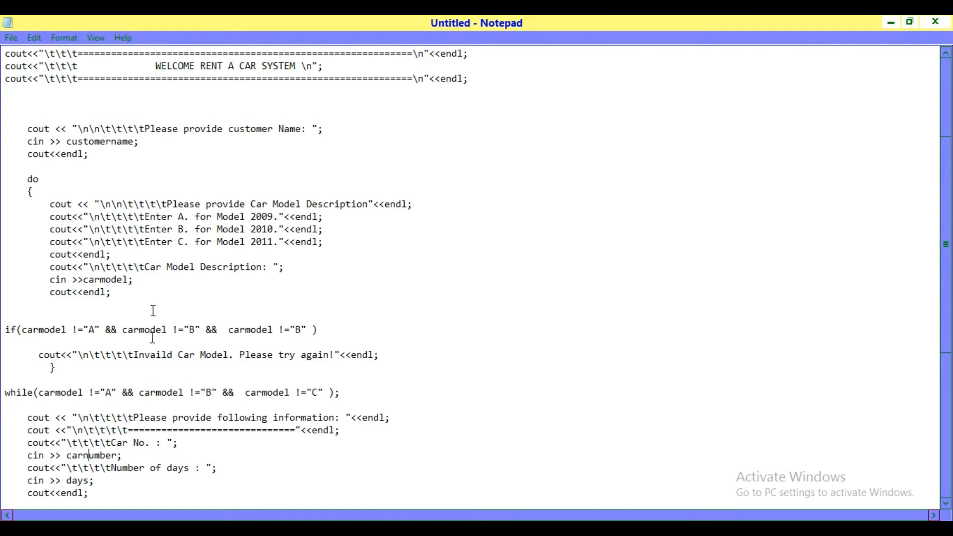
mouse_move(183, 248)
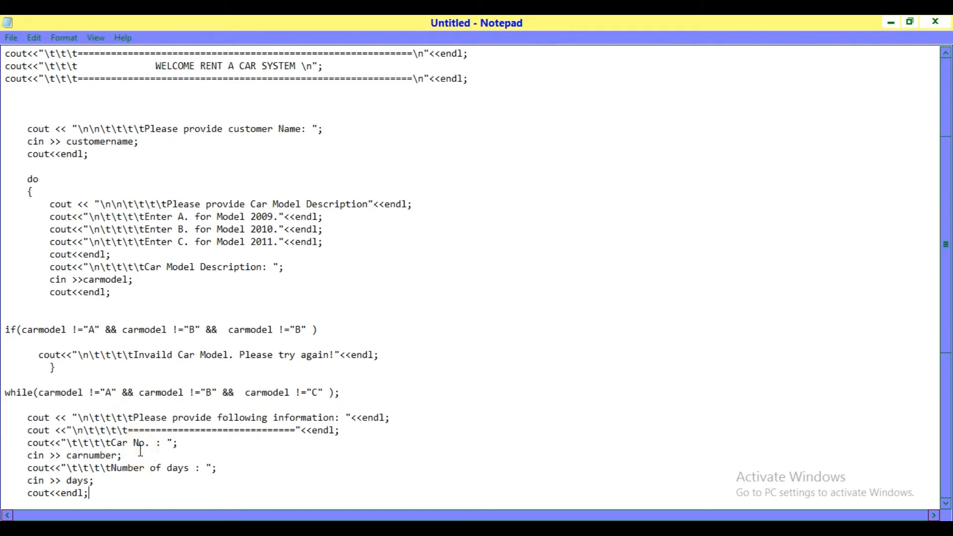
scroll(down, 3)
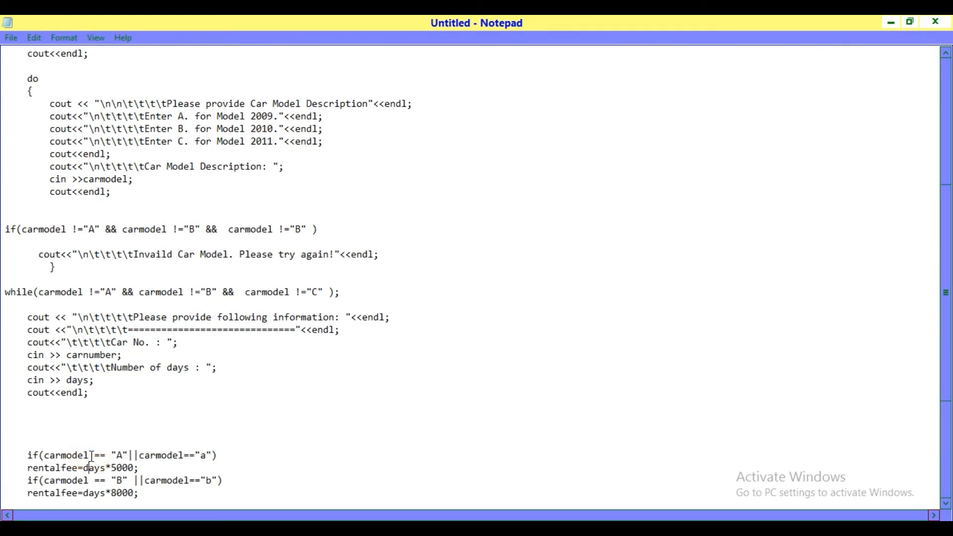
scroll(down, 3)
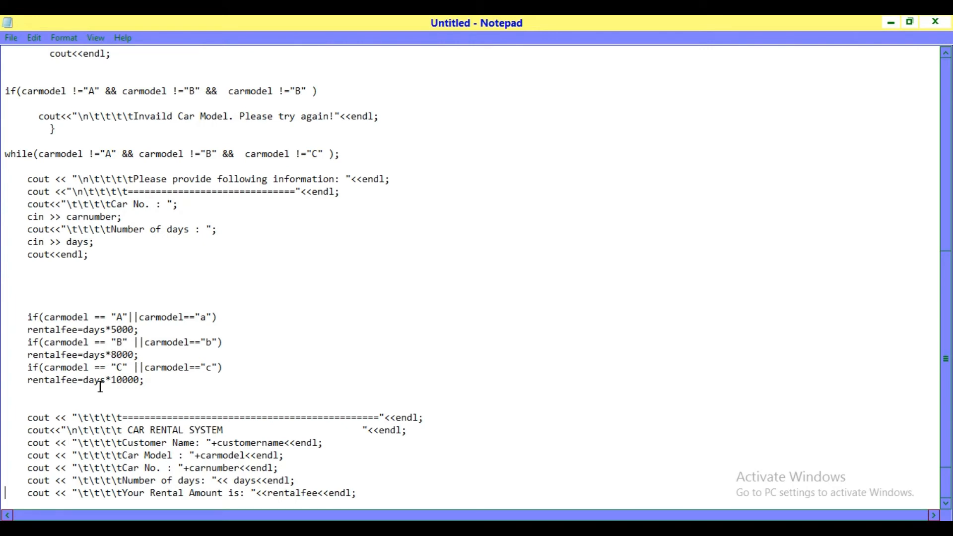
mouse_move(148, 387)
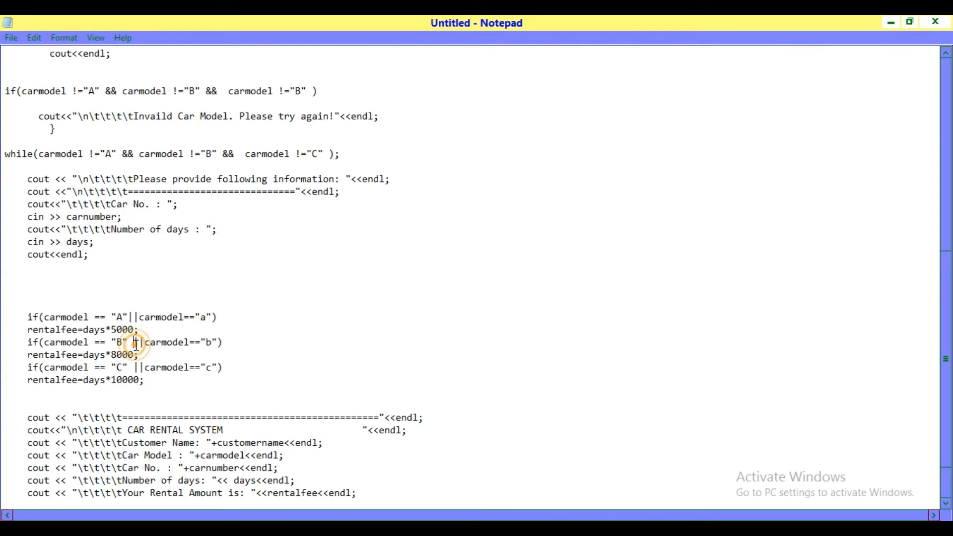
scroll(down, 3)
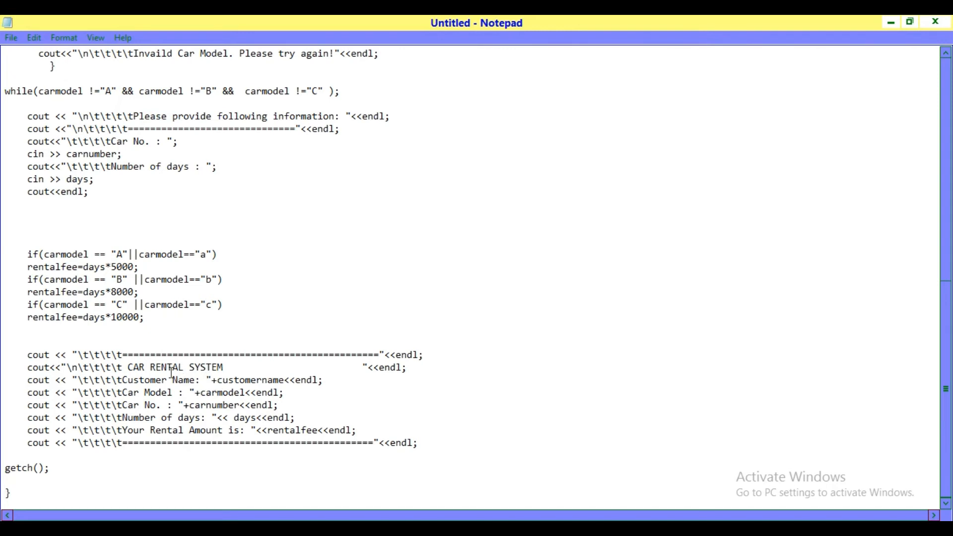
mouse_move(159, 392)
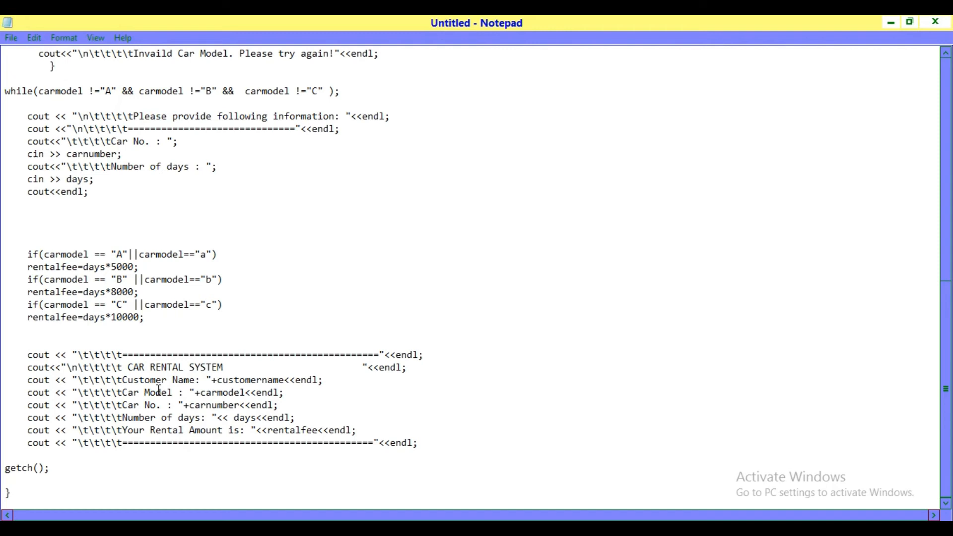
mouse_move(168, 416)
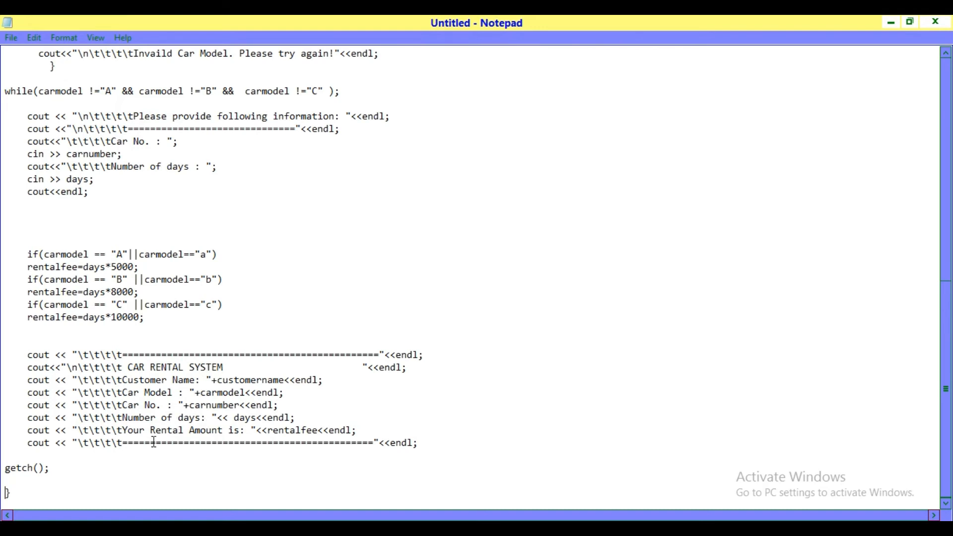
mouse_move(82, 380)
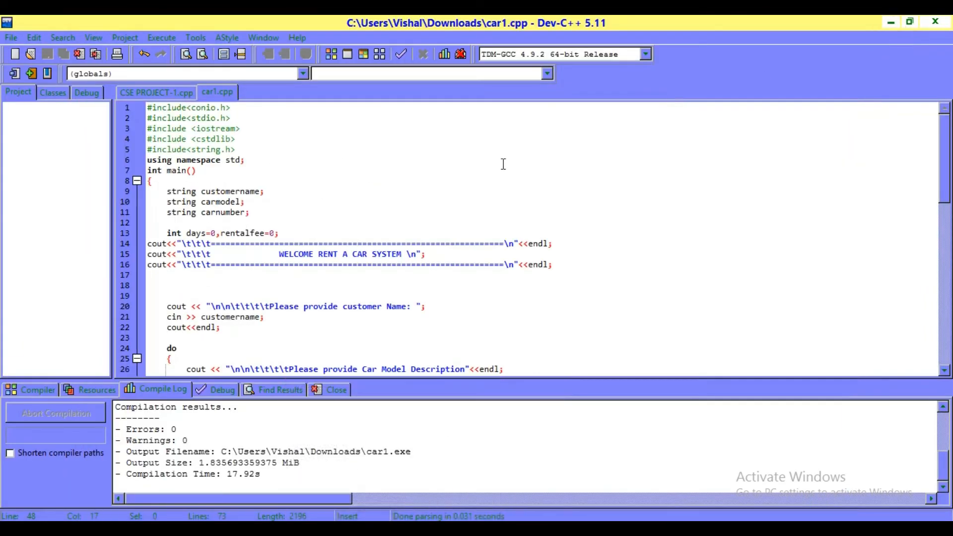
mouse_move(272, 207)
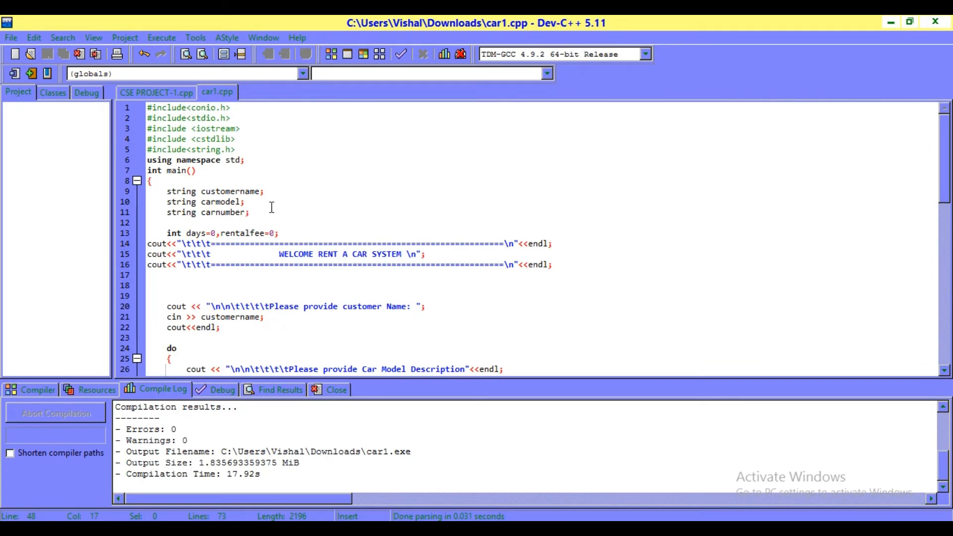
mouse_move(162, 38)
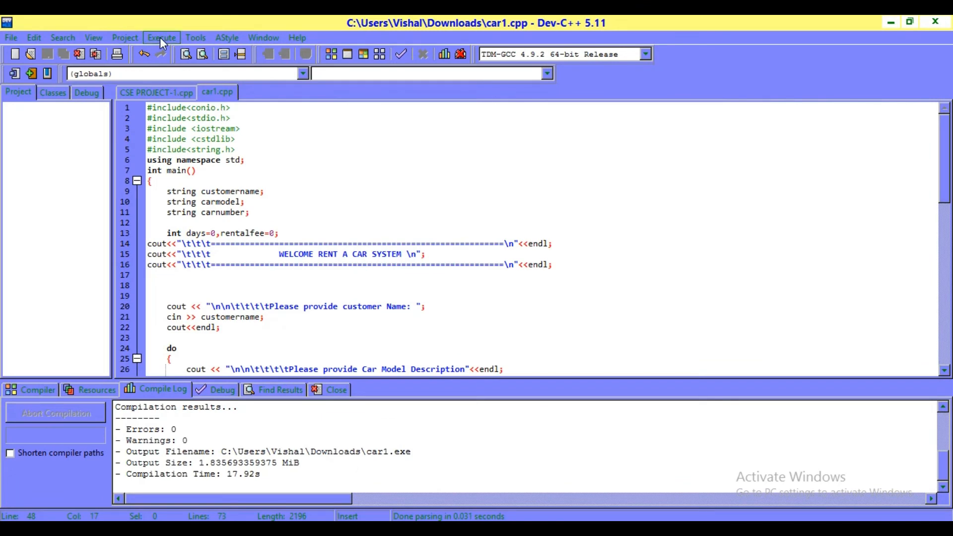
Recompile and run car1.cpp via Execute > Compile & Run with zero errors.
click(161, 37)
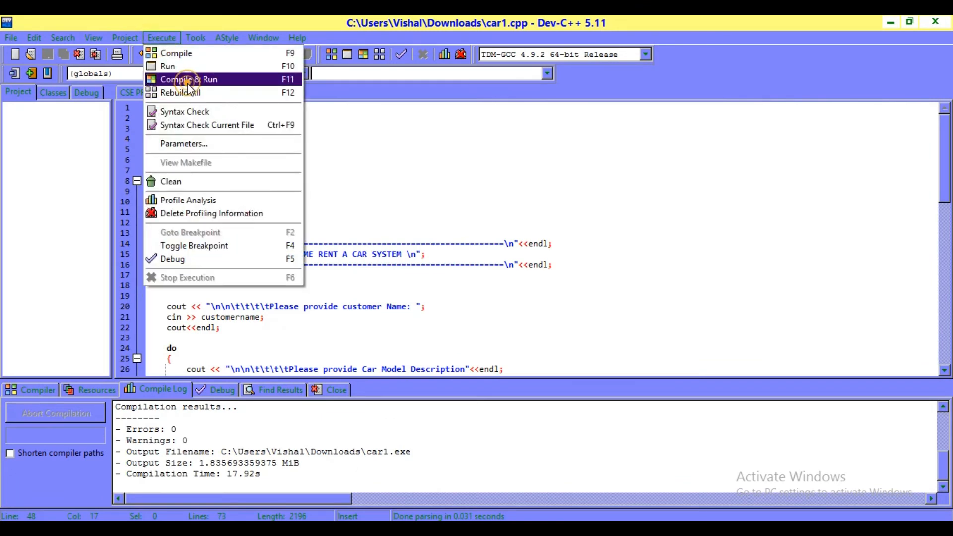
click(189, 79)
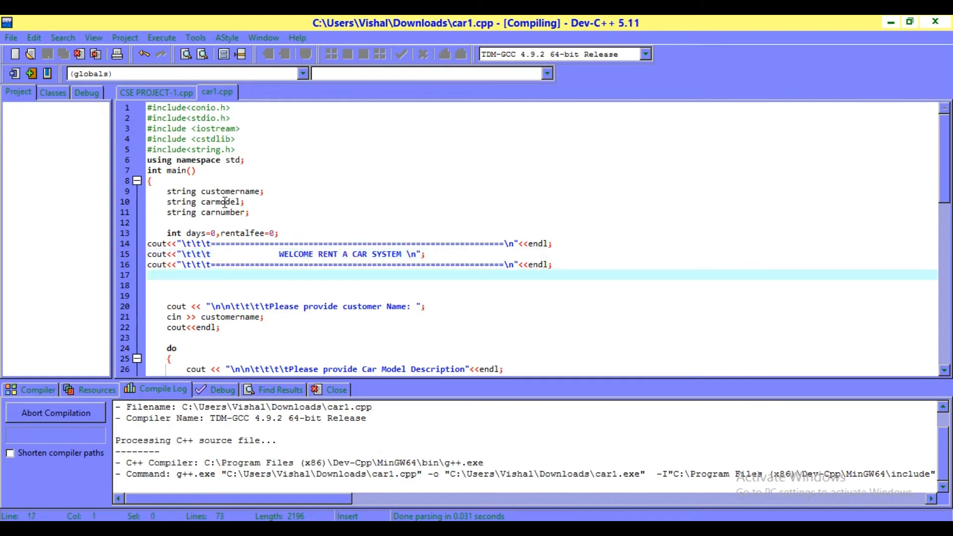
mouse_move(162, 37)
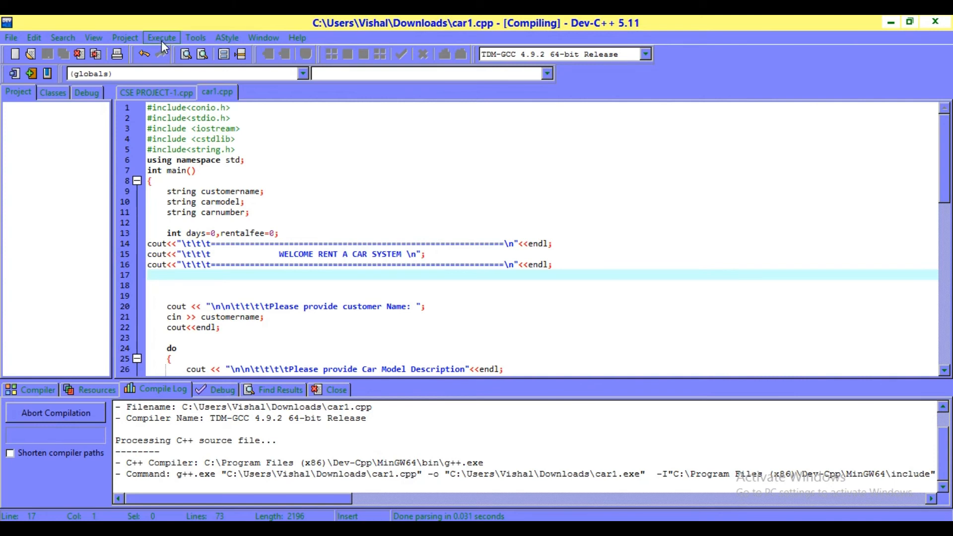
click(161, 37)
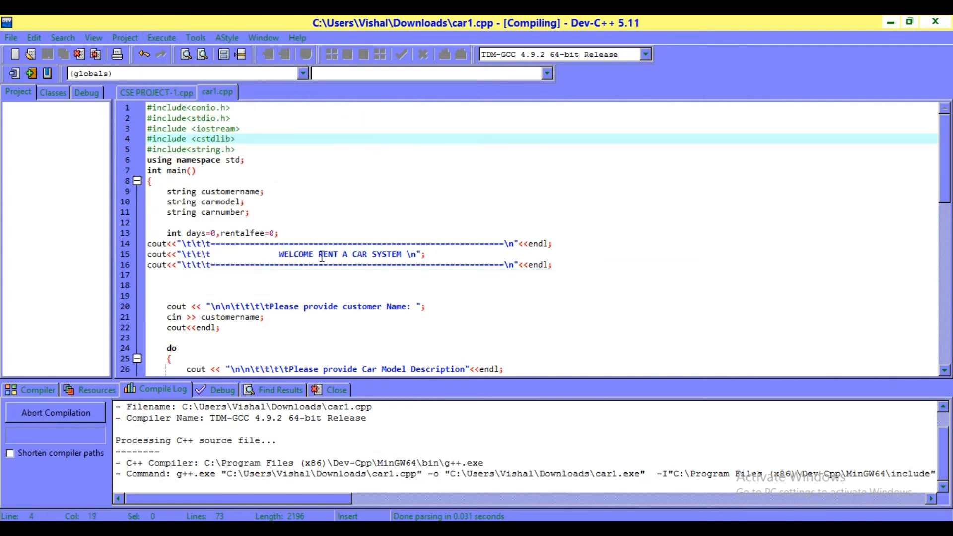
Select the word RENT in the welcome message line of the source.
click(321, 255)
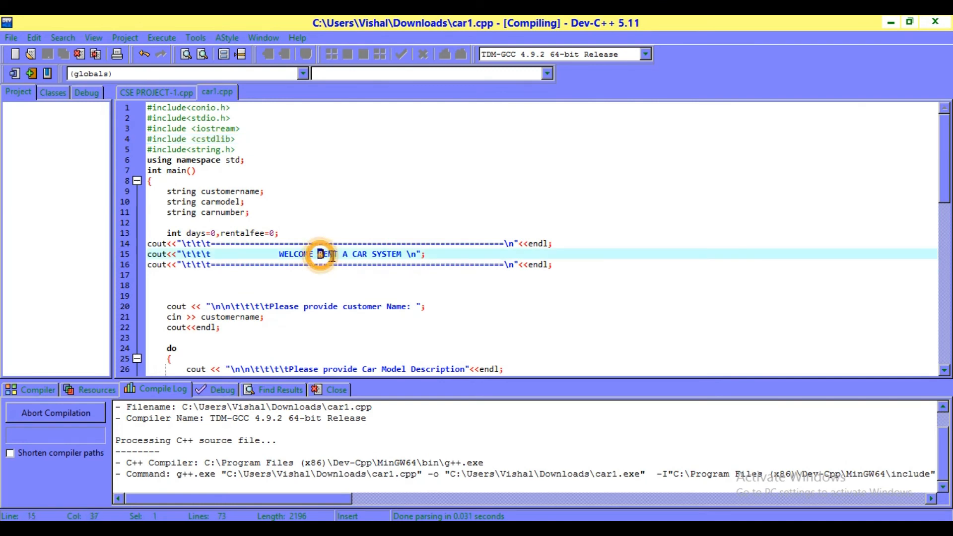
double_click(328, 254)
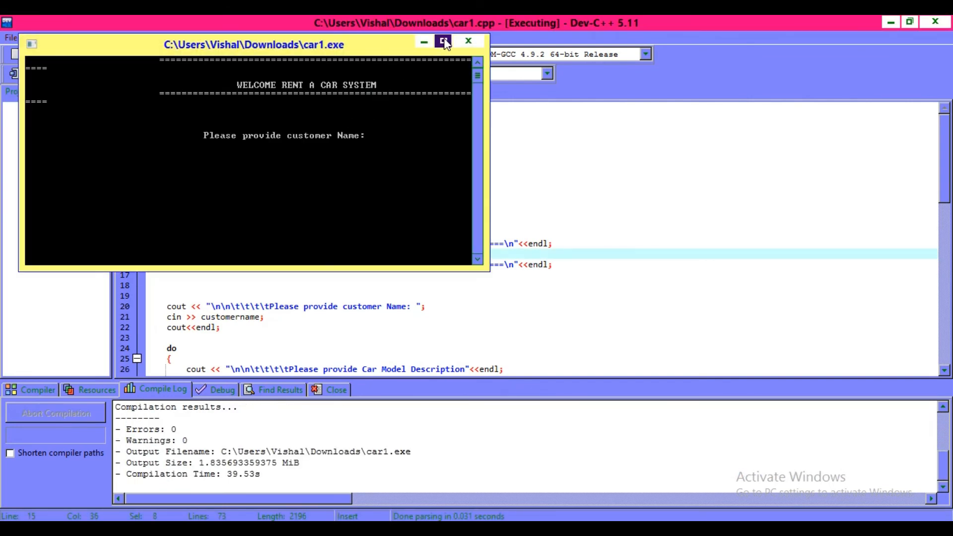
Maximize the console and enter name abhinash, model B, car 143276 and 9 days for amount 72000.
click(444, 41)
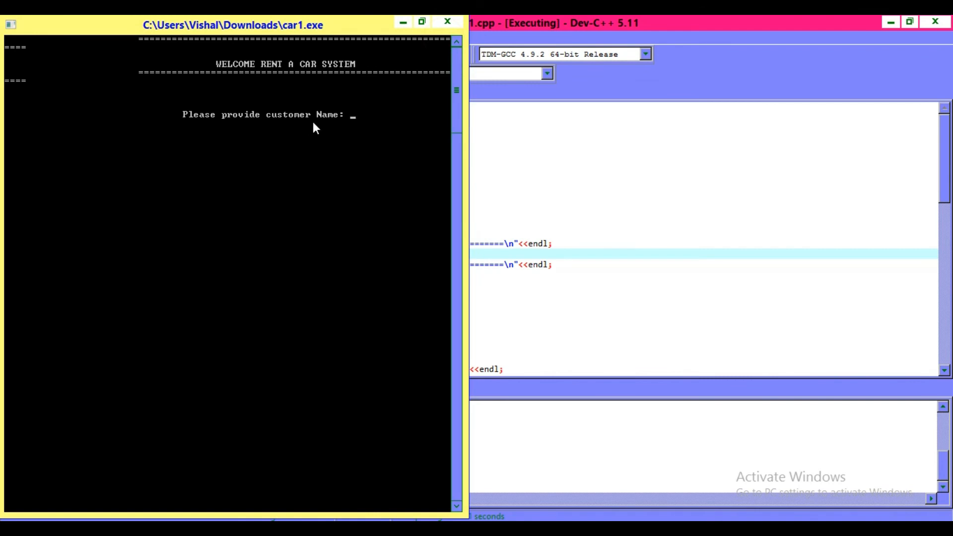
text(abhinash)
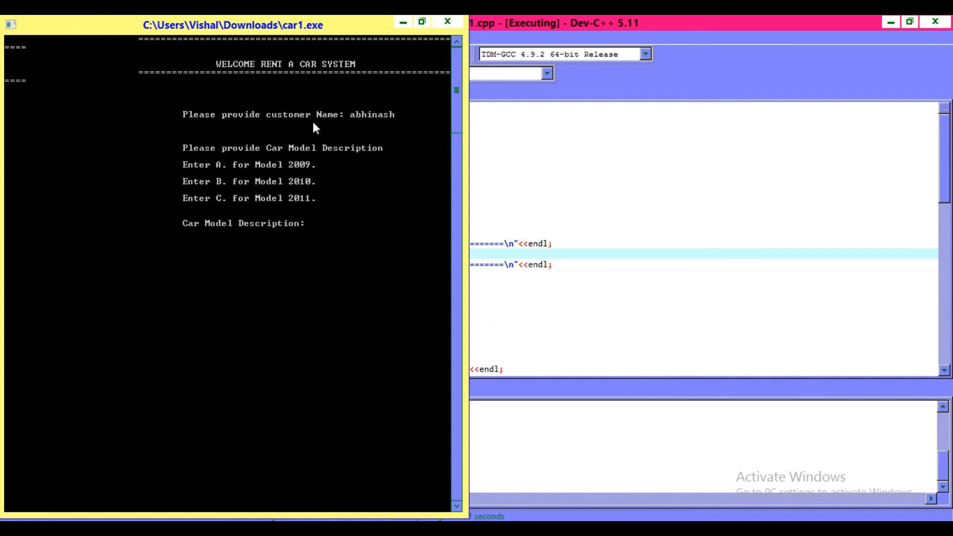
mouse_move(330, 192)
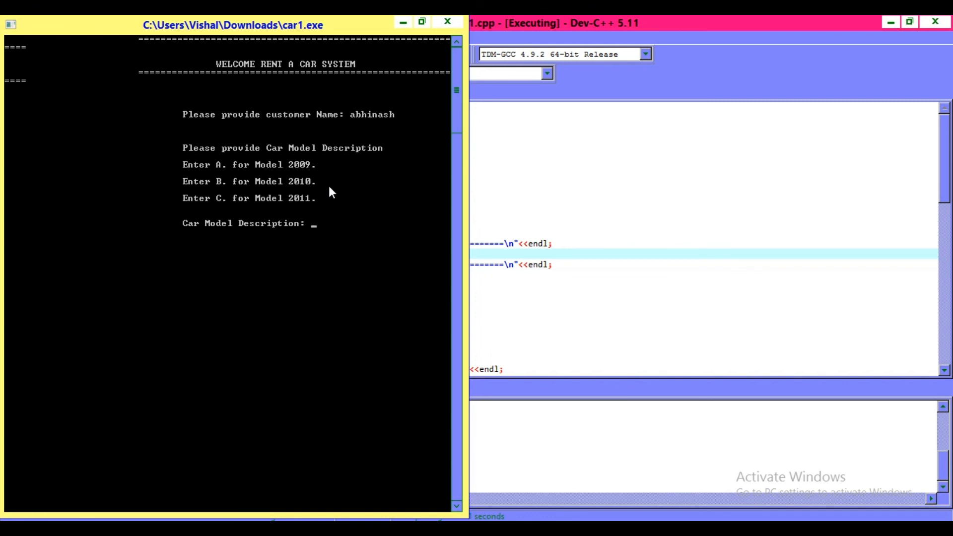
text(B)
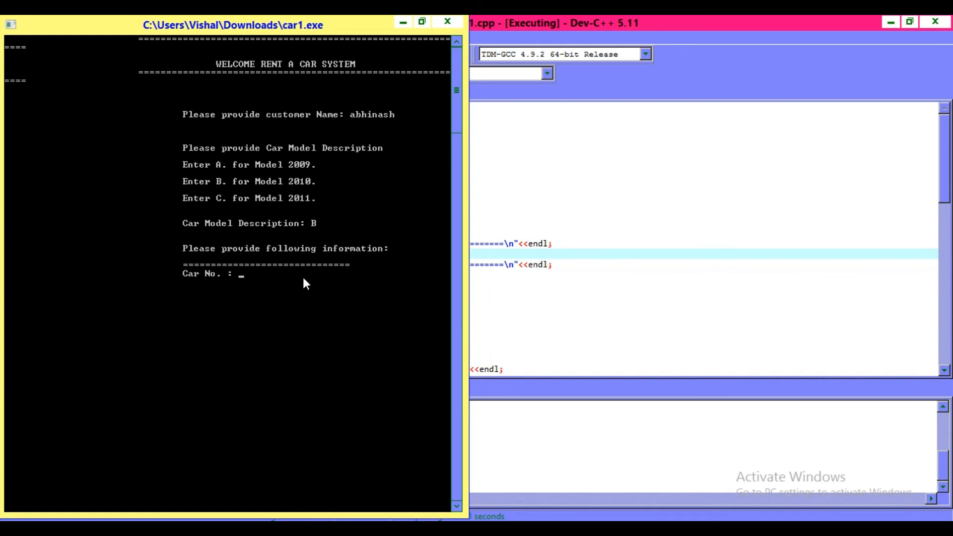
text(14)
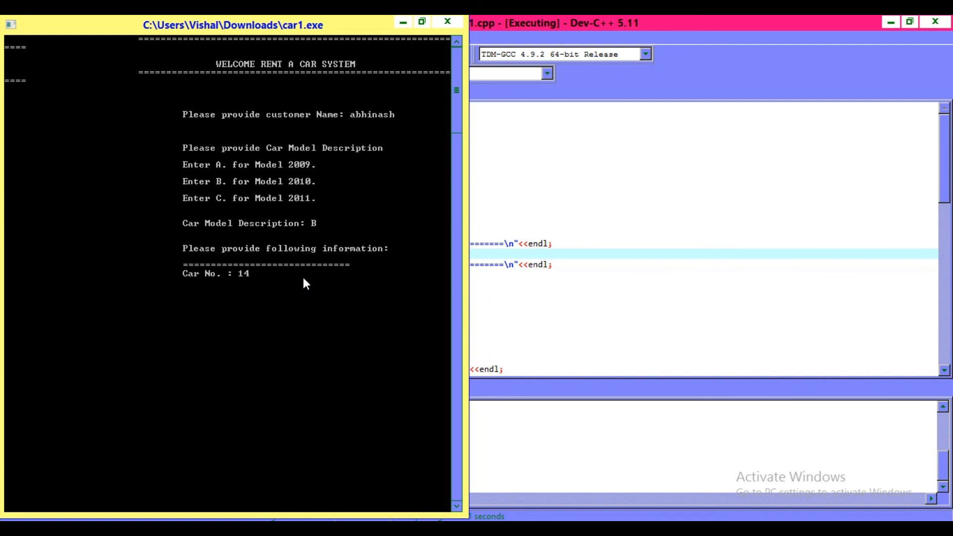
text(3276)
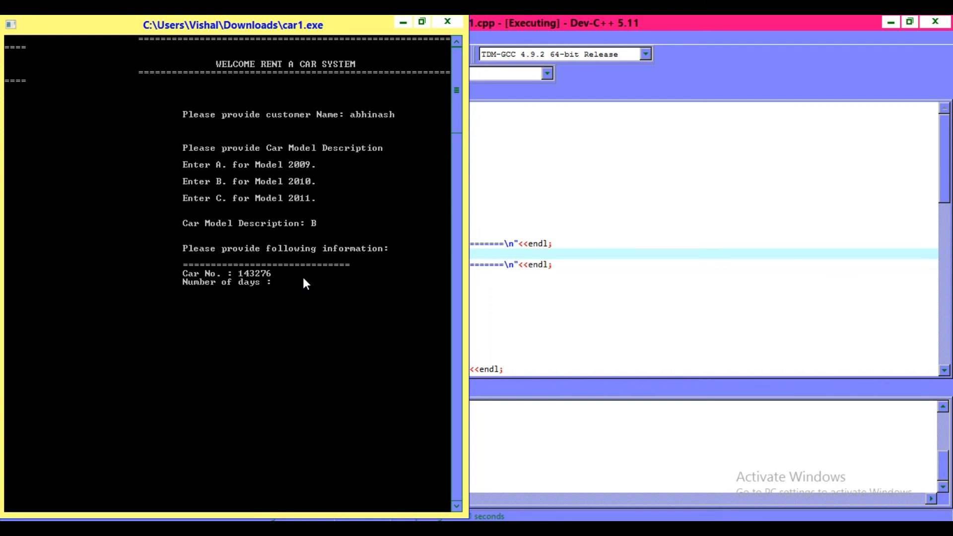
text(9)
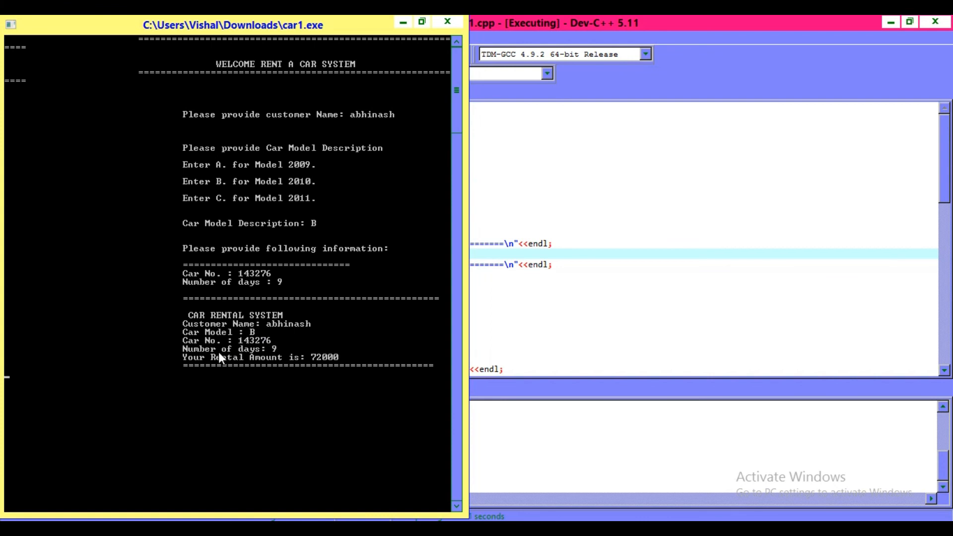
mouse_move(278, 356)
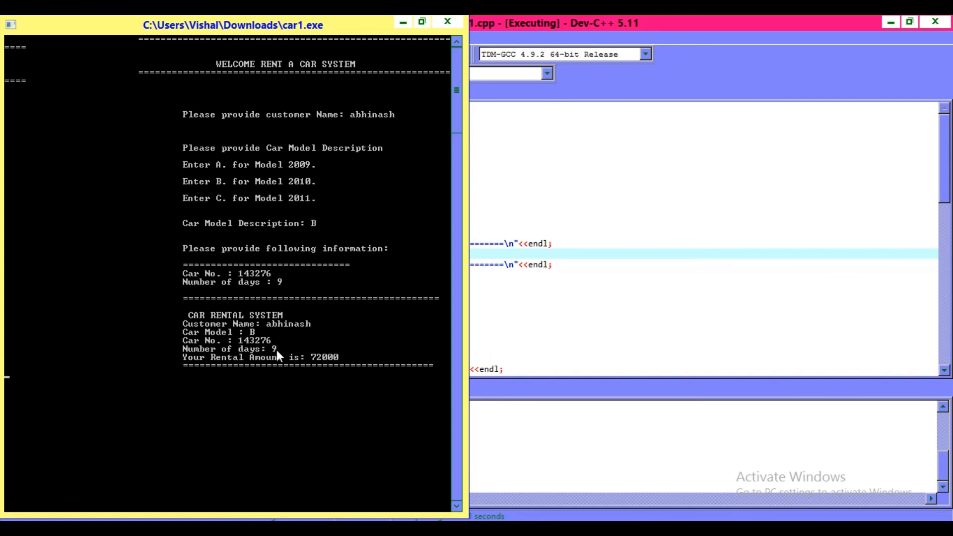
mouse_move(314, 364)
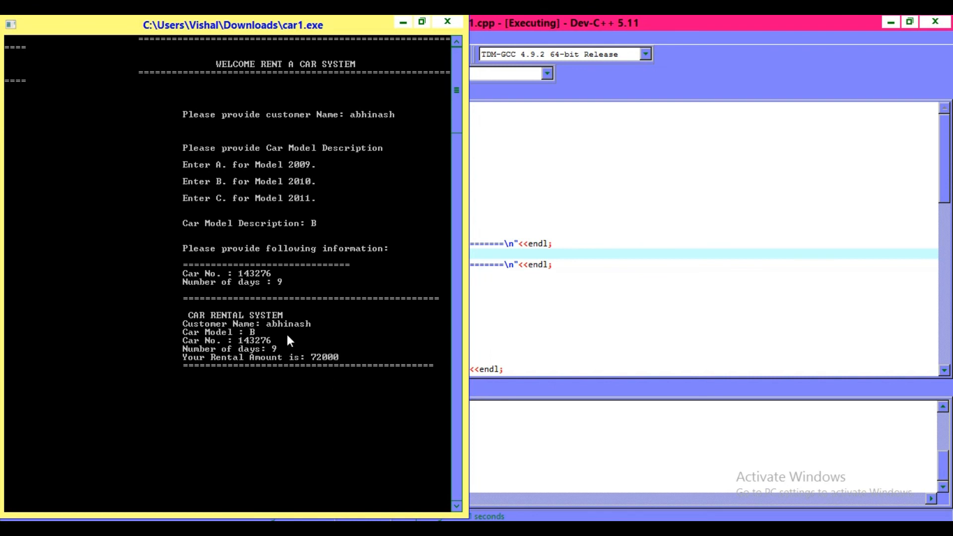
mouse_move(421, 76)
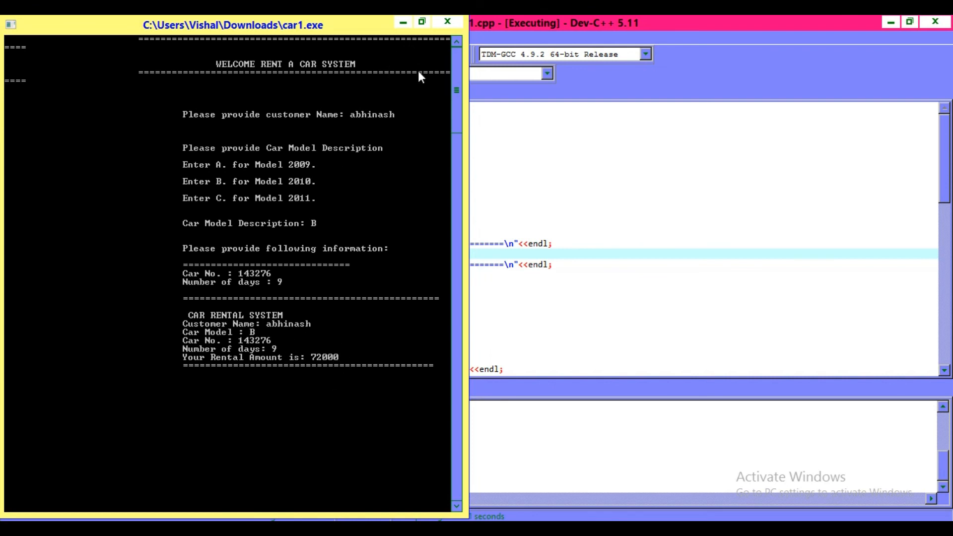
mouse_move(373, 220)
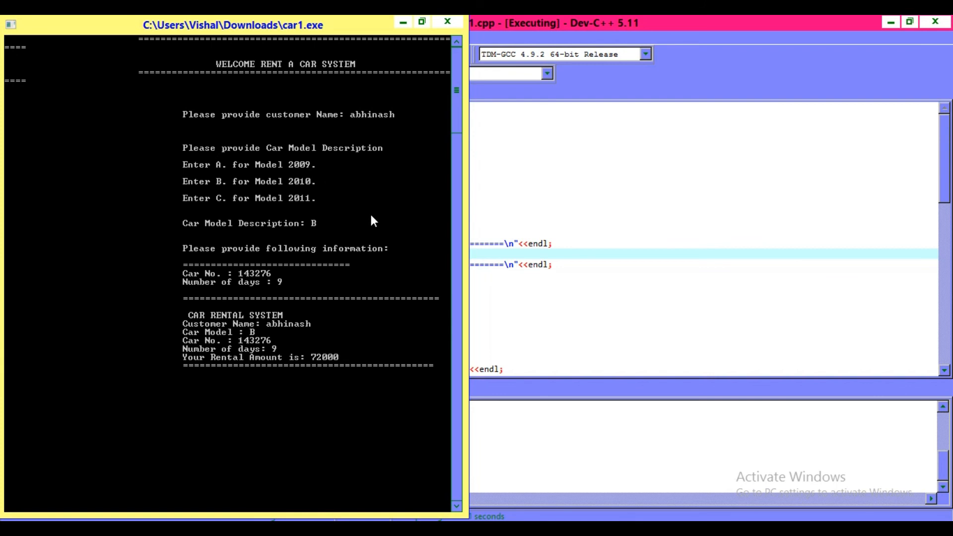